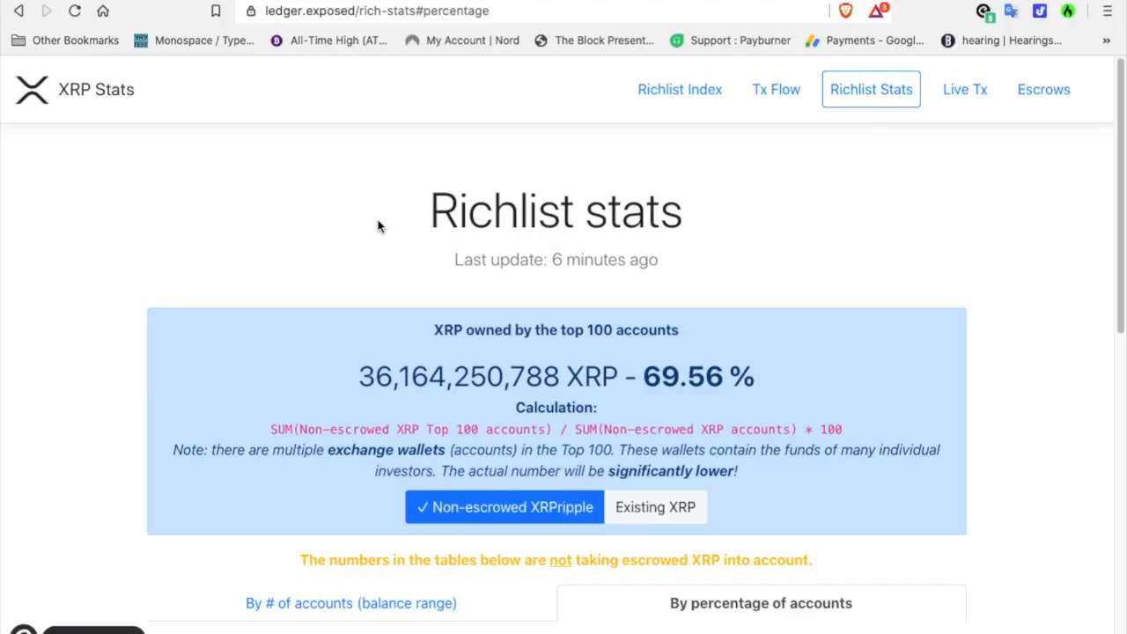
Step: Switch richlist stats to the balance-range view and scroll to the 2,049,102-account total
scroll("down", 3)
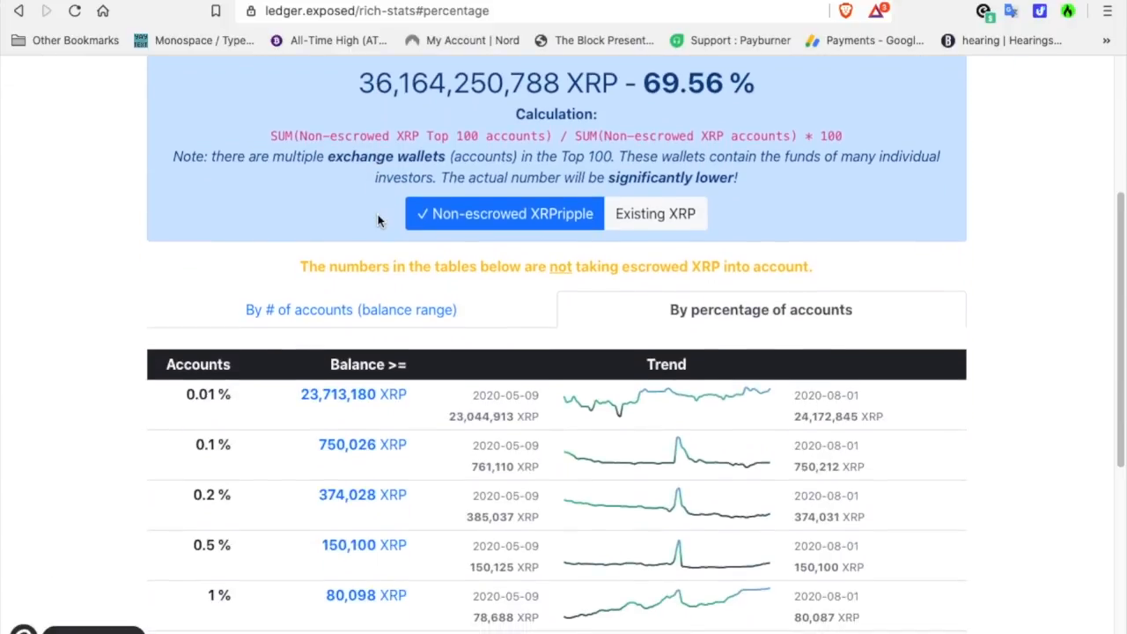
scroll("down", 3)
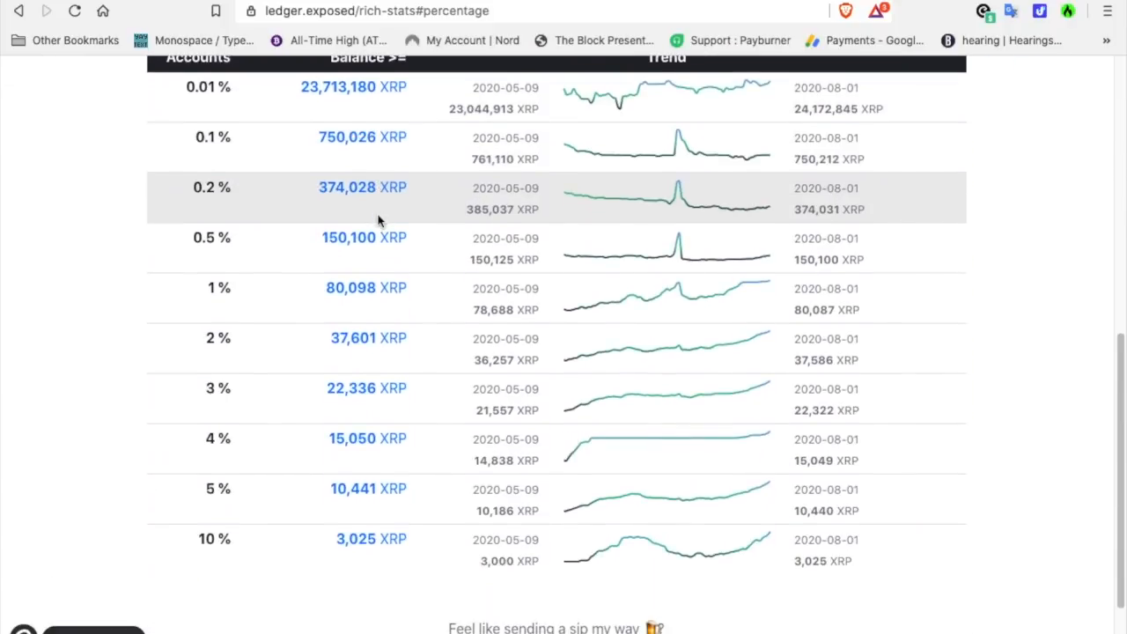
scroll("up", 3)
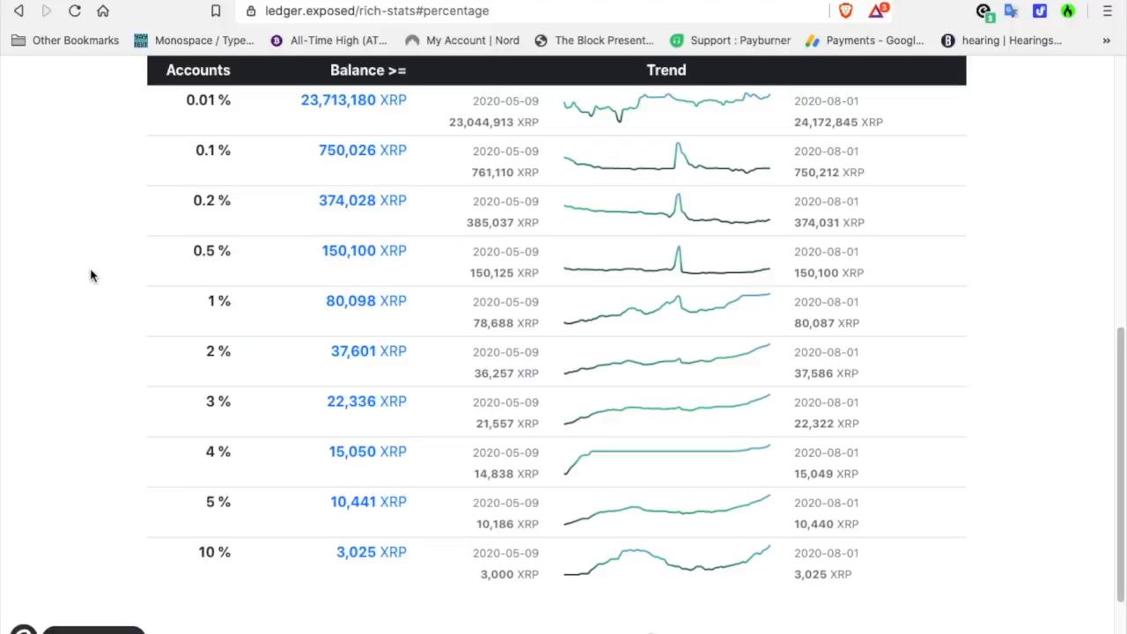
mouse_move(478, 573)
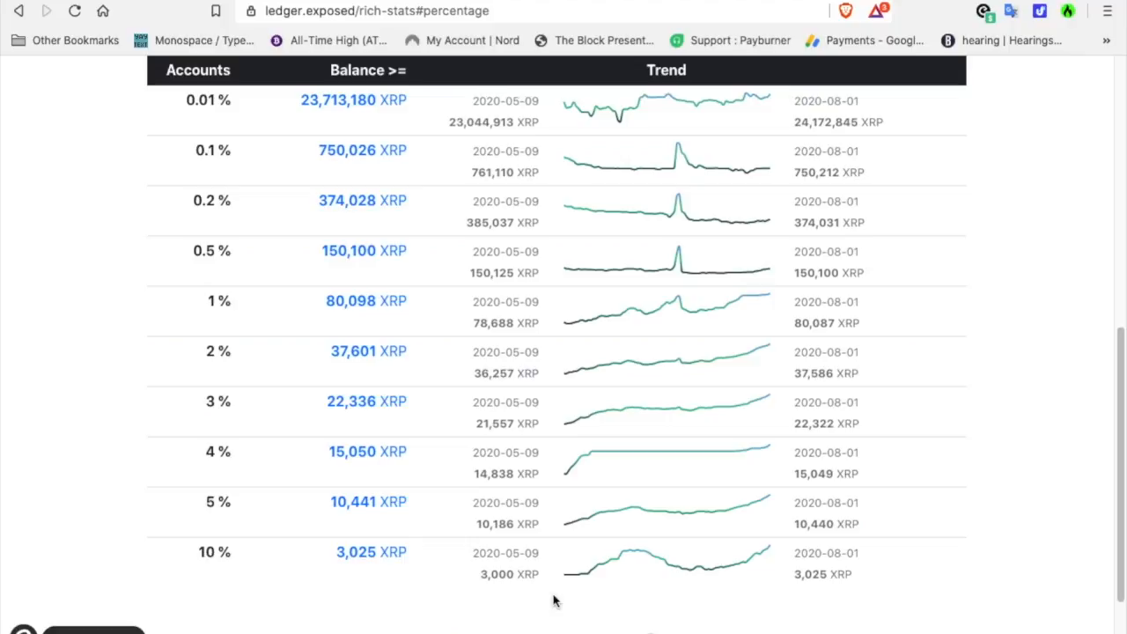
mouse_move(716, 596)
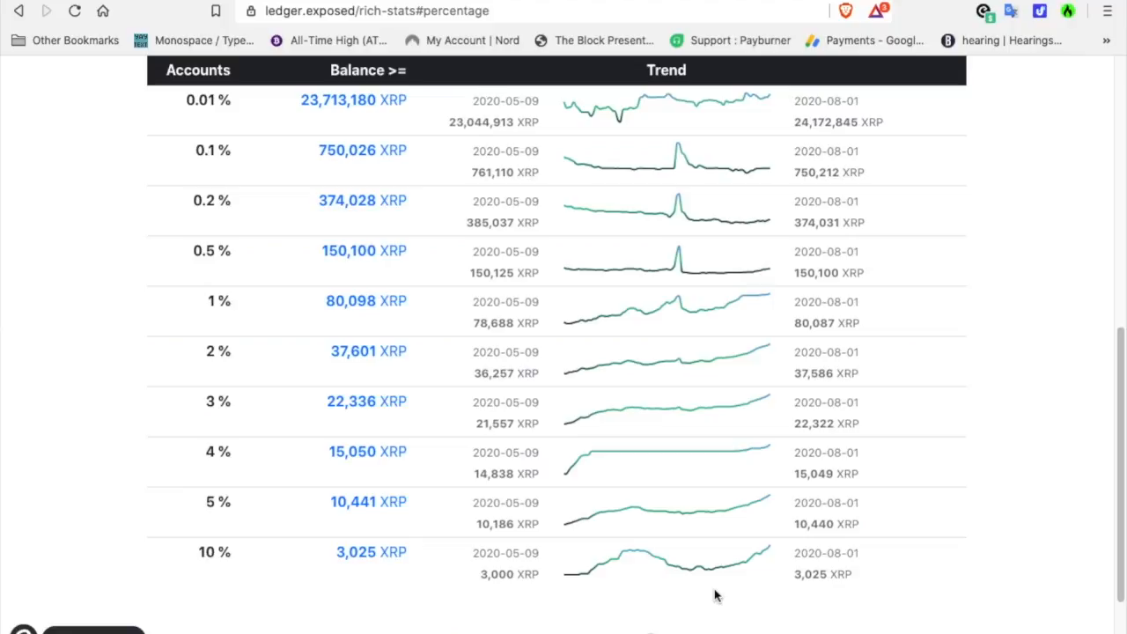
mouse_move(756, 561)
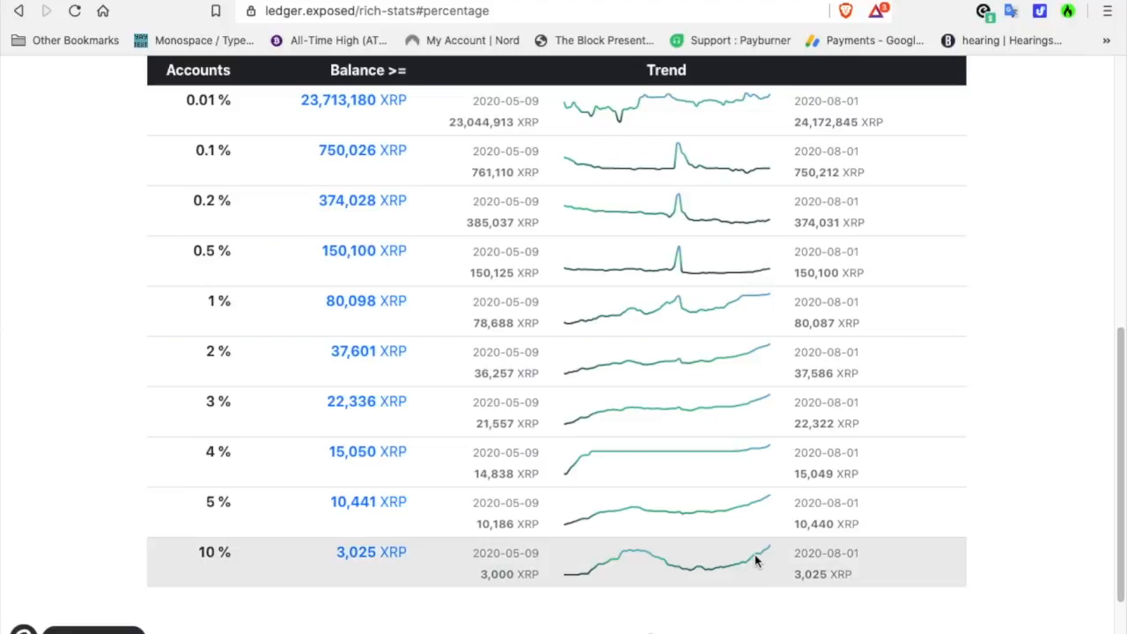
mouse_move(766, 555)
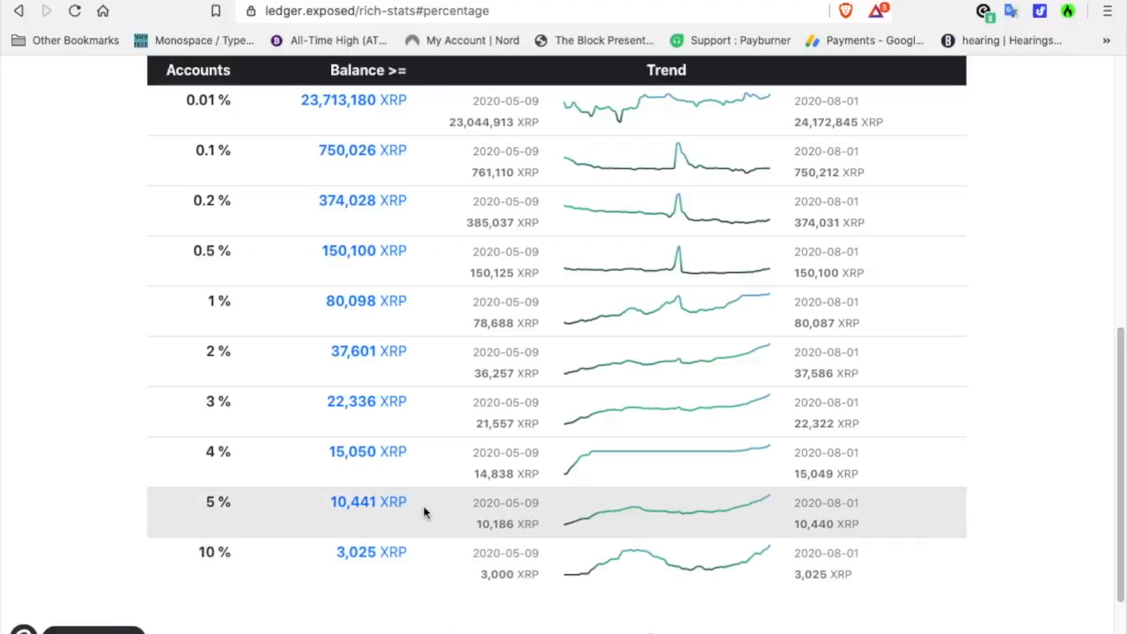
mouse_move(403, 518)
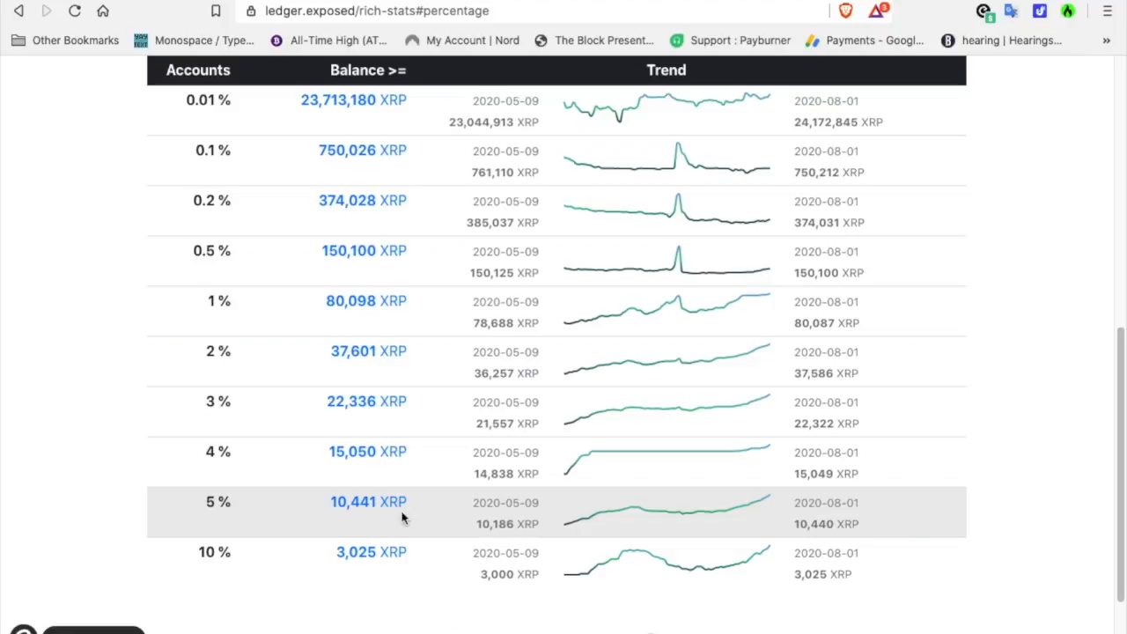
mouse_move(440, 511)
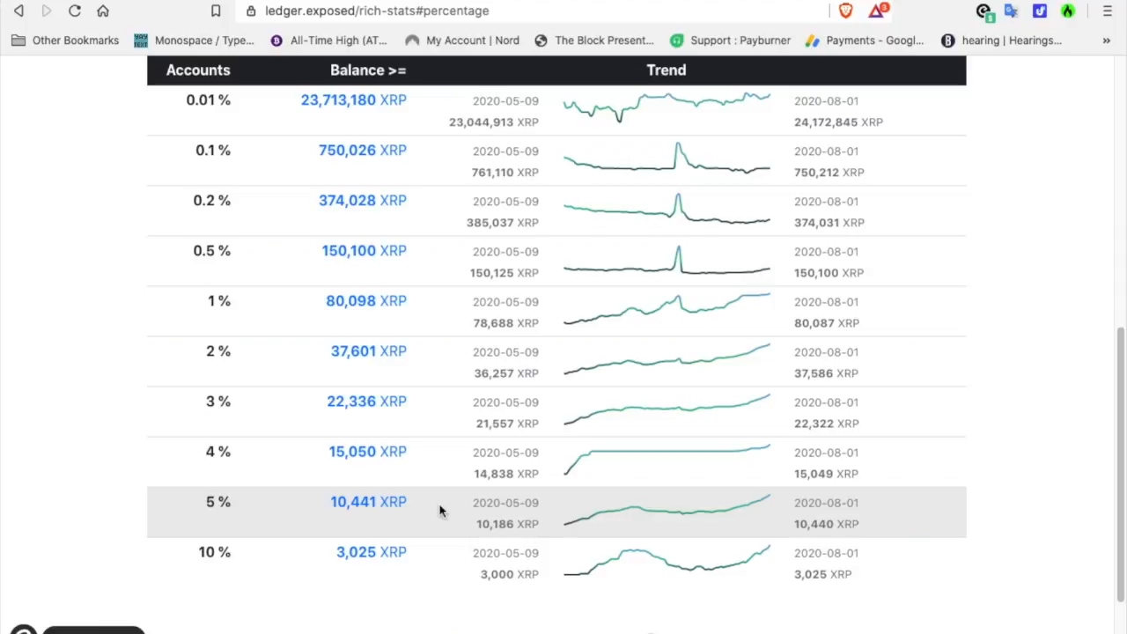
mouse_move(345, 568)
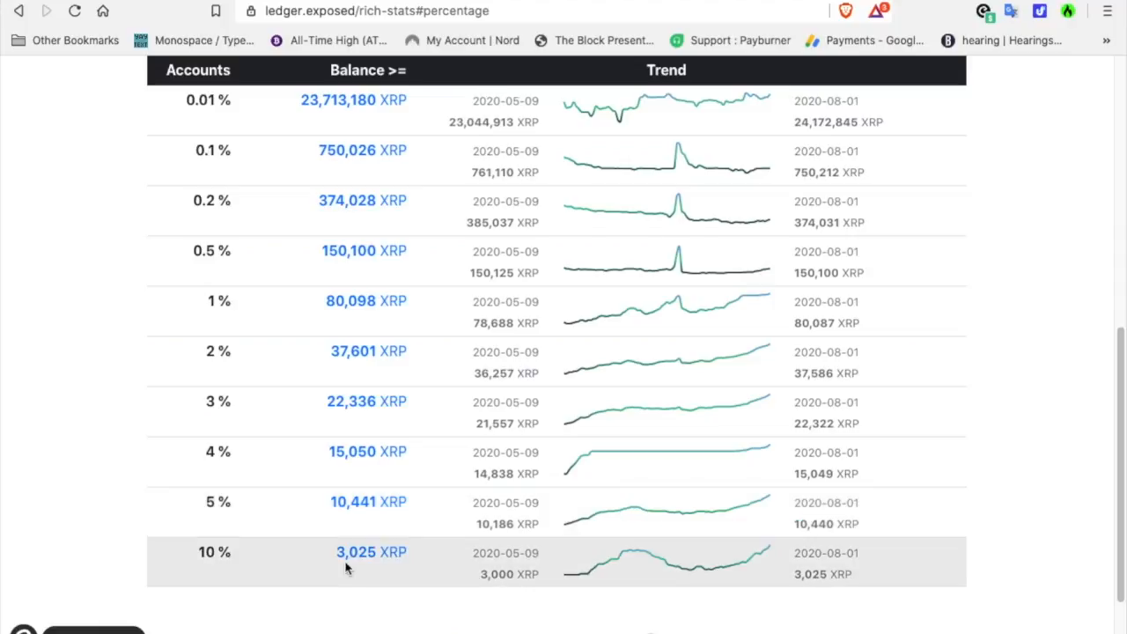
mouse_move(308, 562)
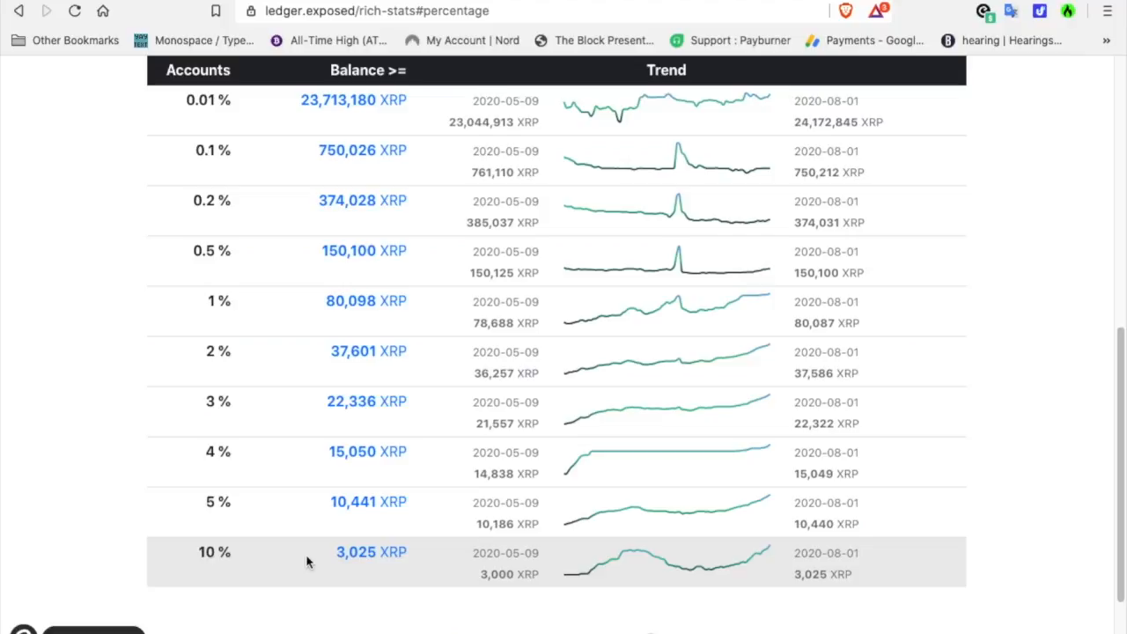
mouse_move(275, 557)
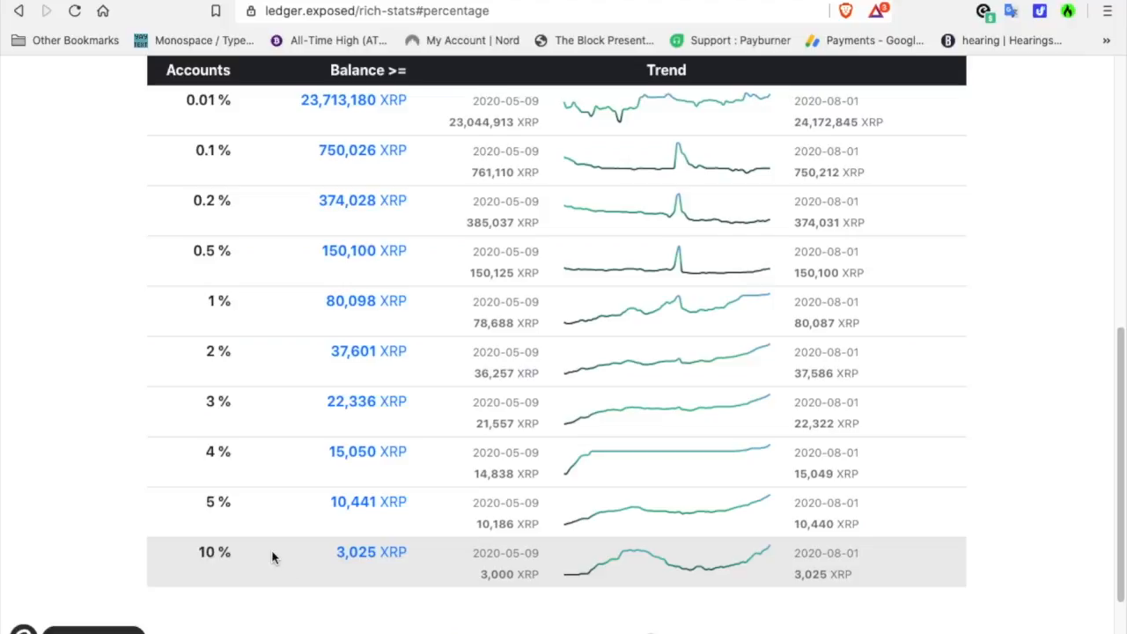
mouse_move(345, 571)
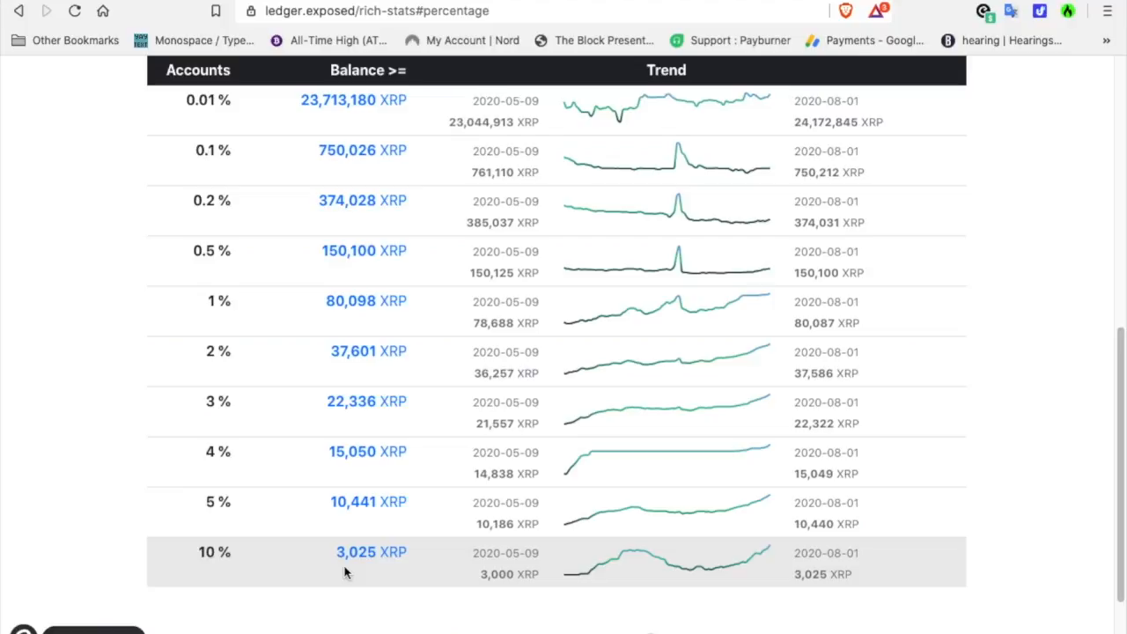
mouse_move(351, 284)
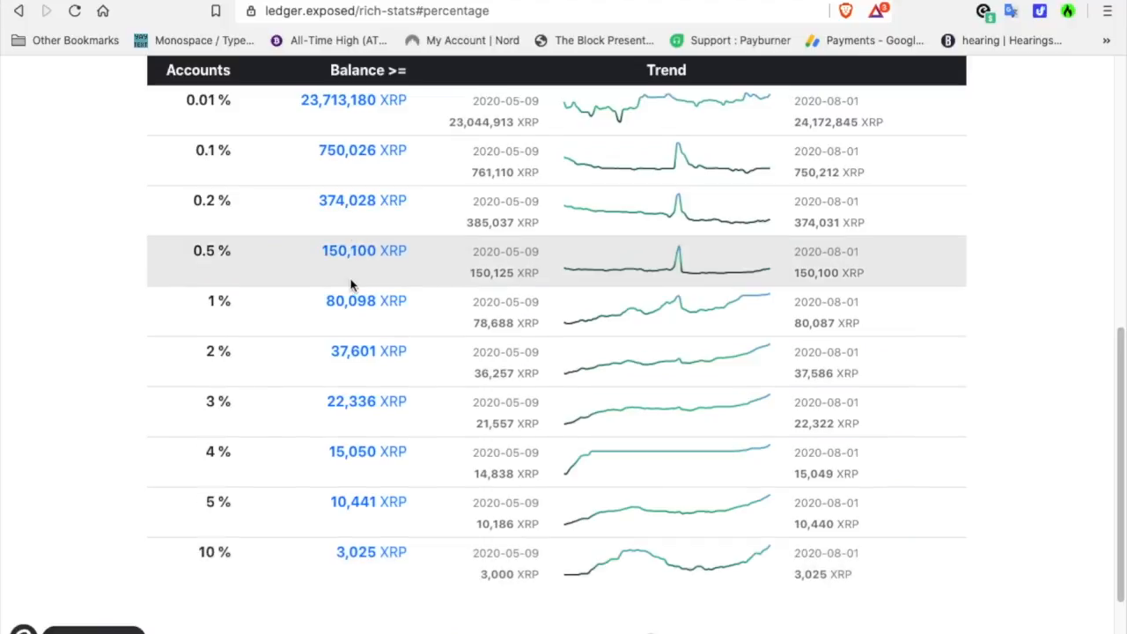
mouse_move(393, 117)
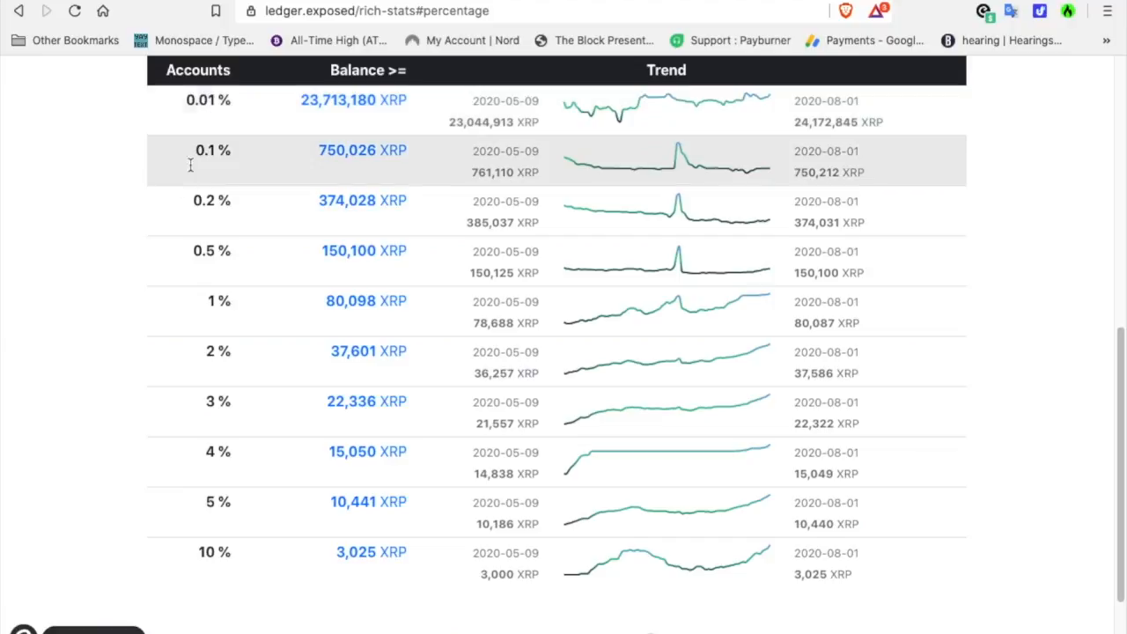
mouse_move(200, 276)
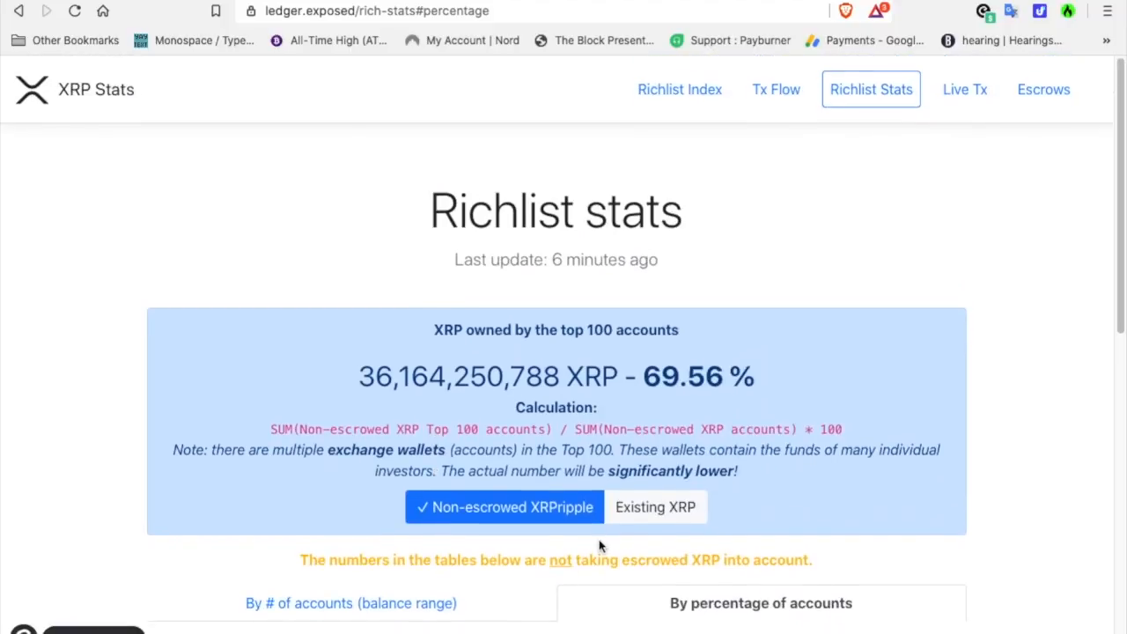
scroll("down", 3)
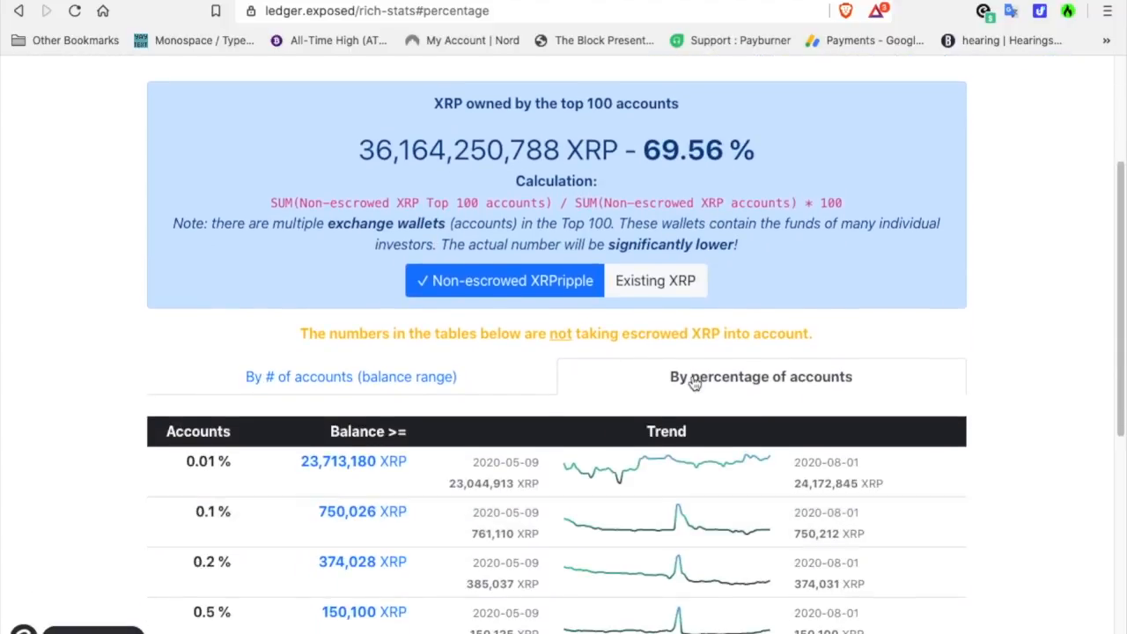
left_click(350, 376)
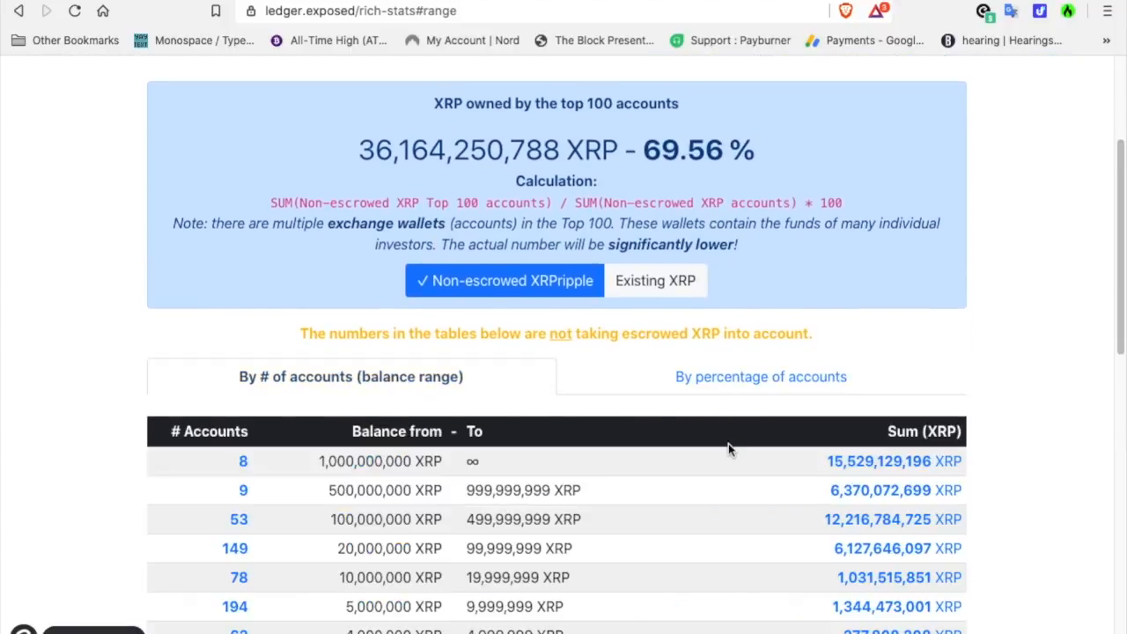
scroll("down", 3)
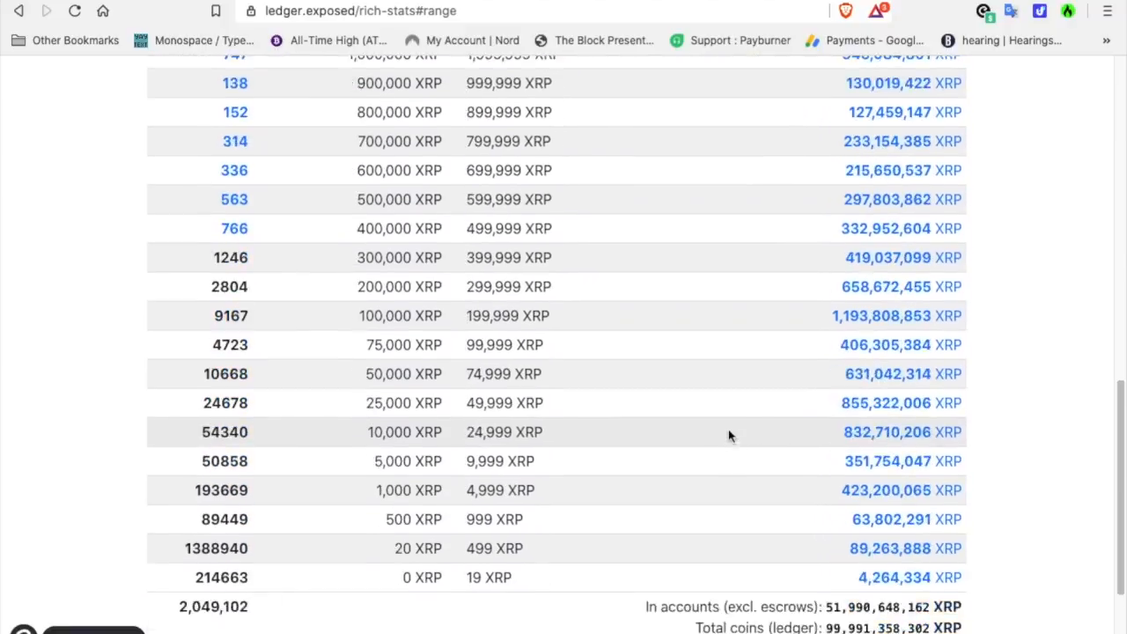
scroll("down", 3)
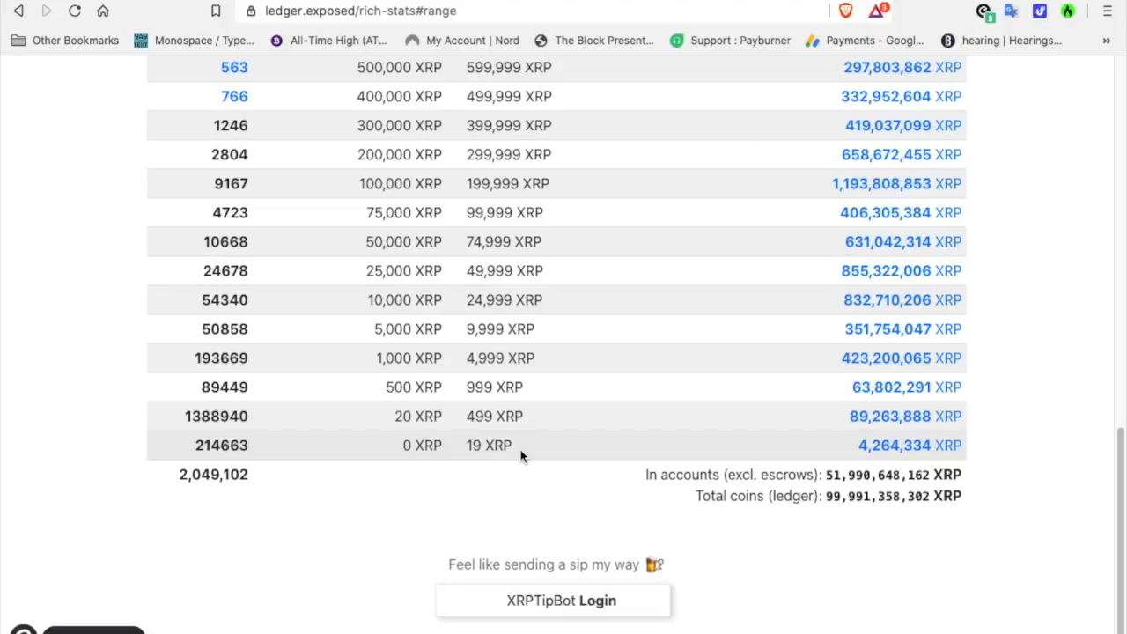
mouse_move(562, 448)
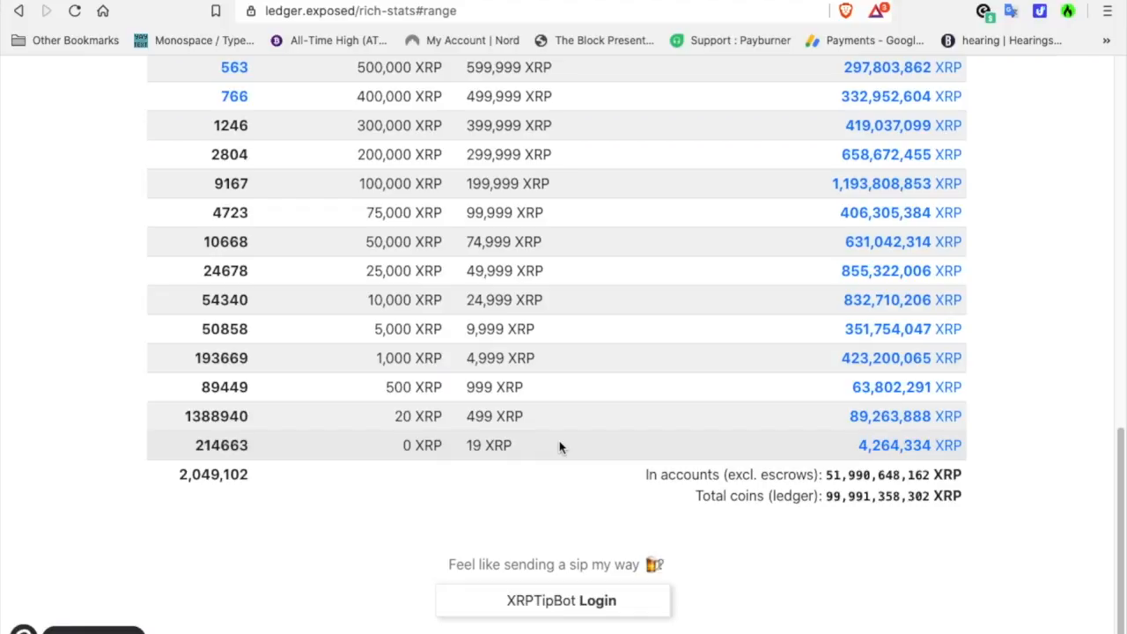
mouse_move(535, 455)
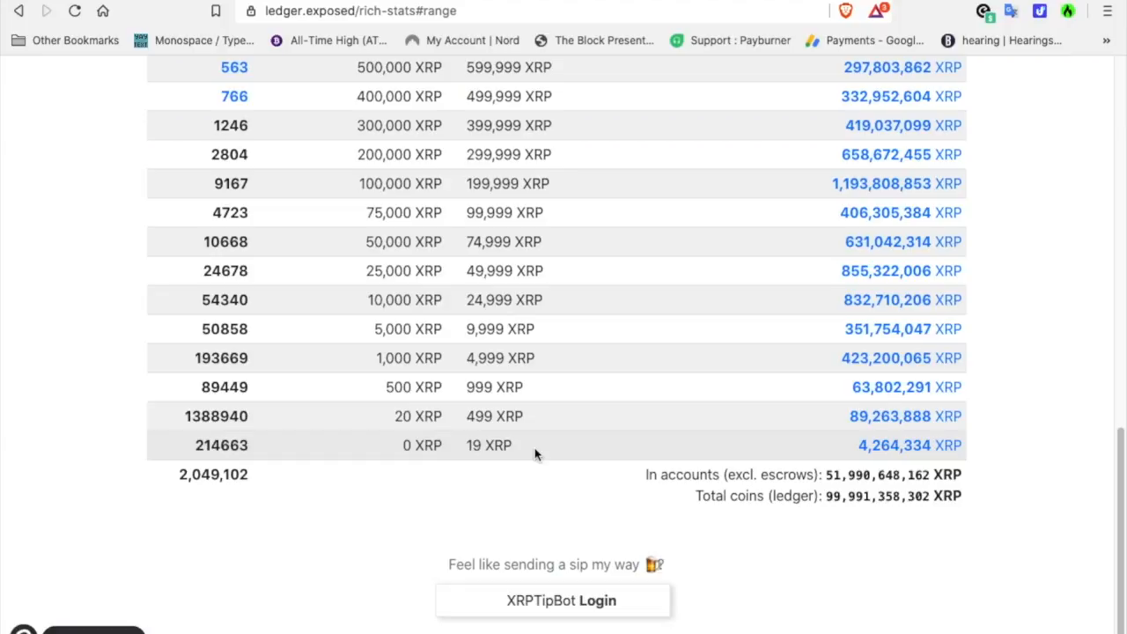
mouse_move(572, 459)
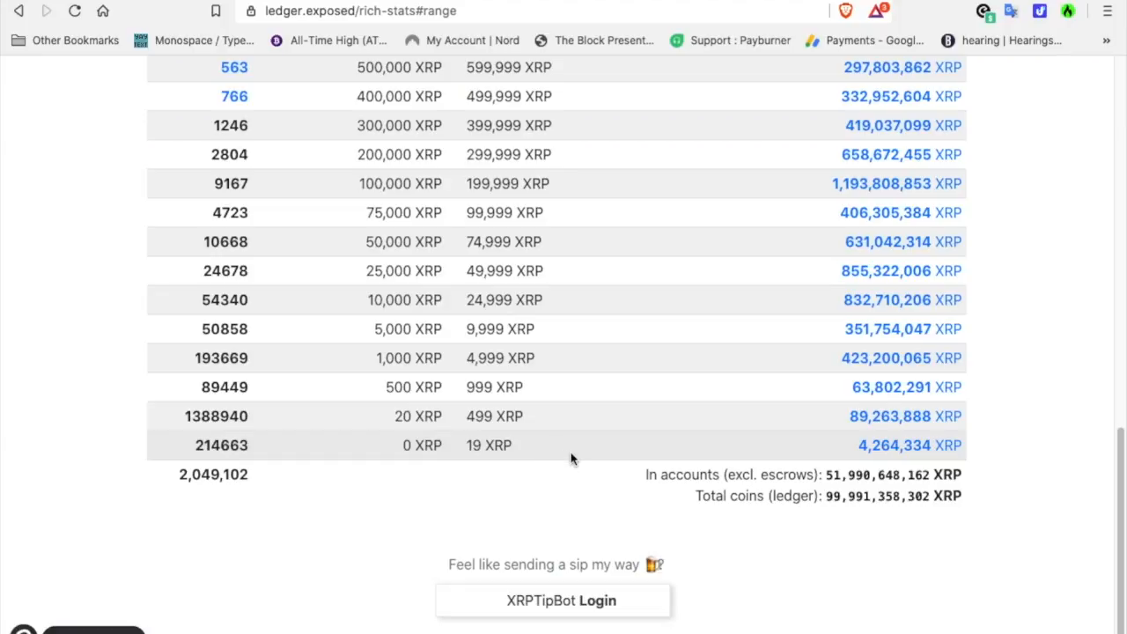
mouse_move(599, 457)
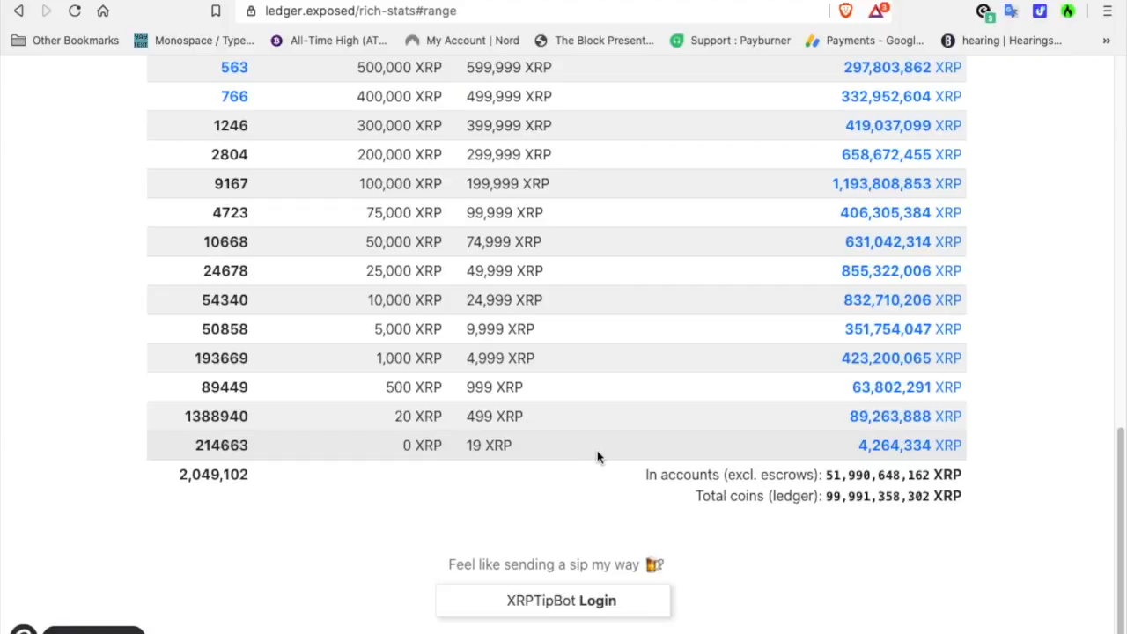
mouse_move(550, 447)
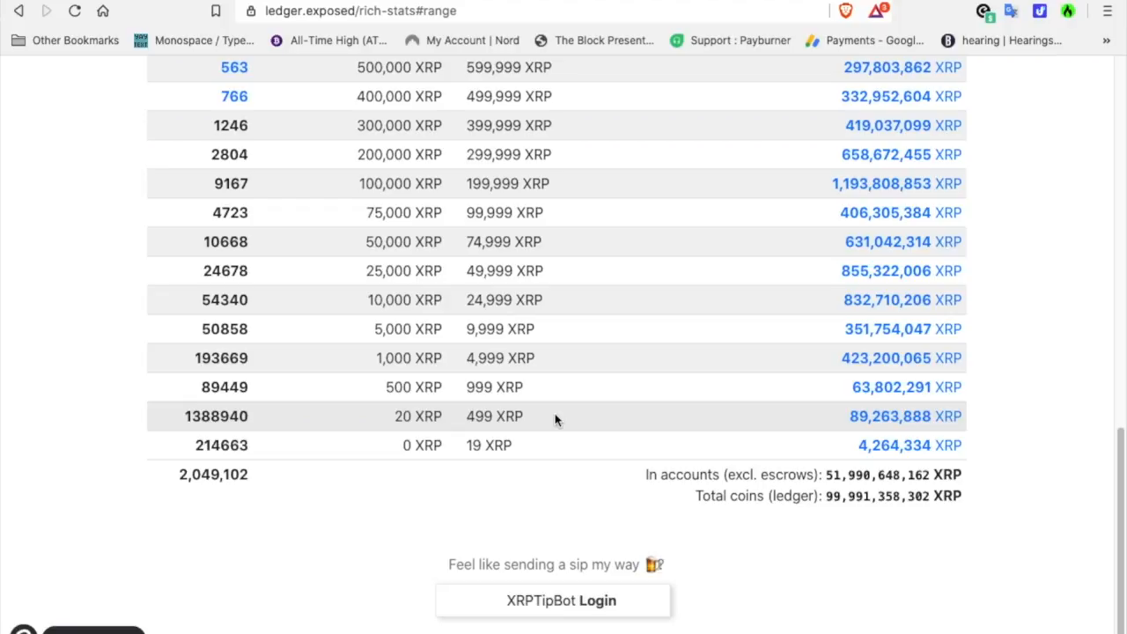
scroll("up", 3)
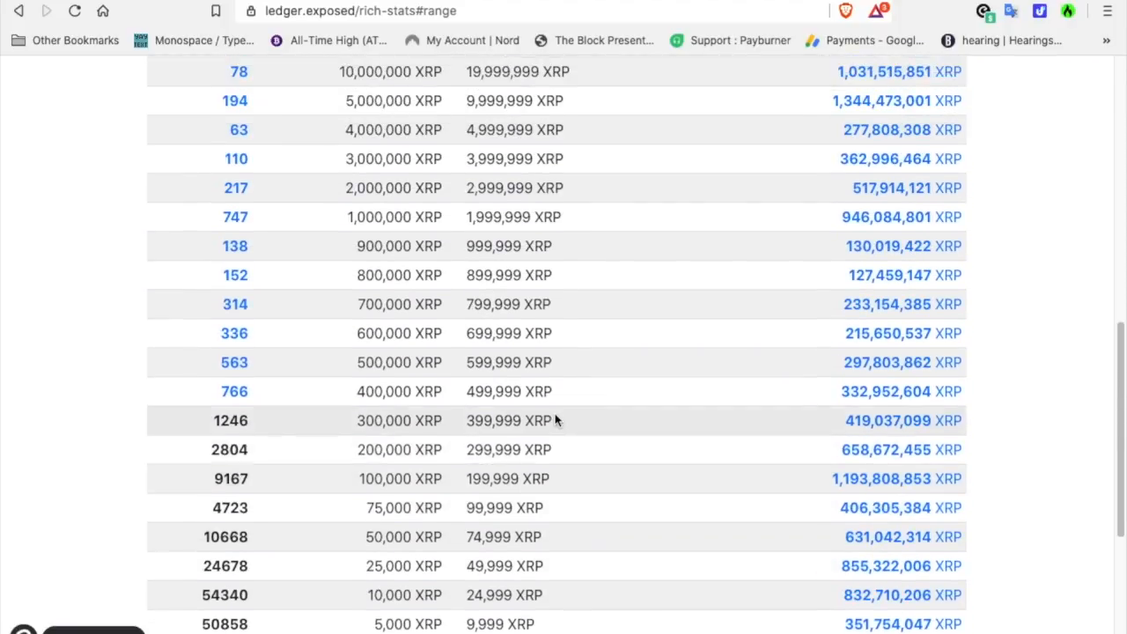
scroll("up", 3)
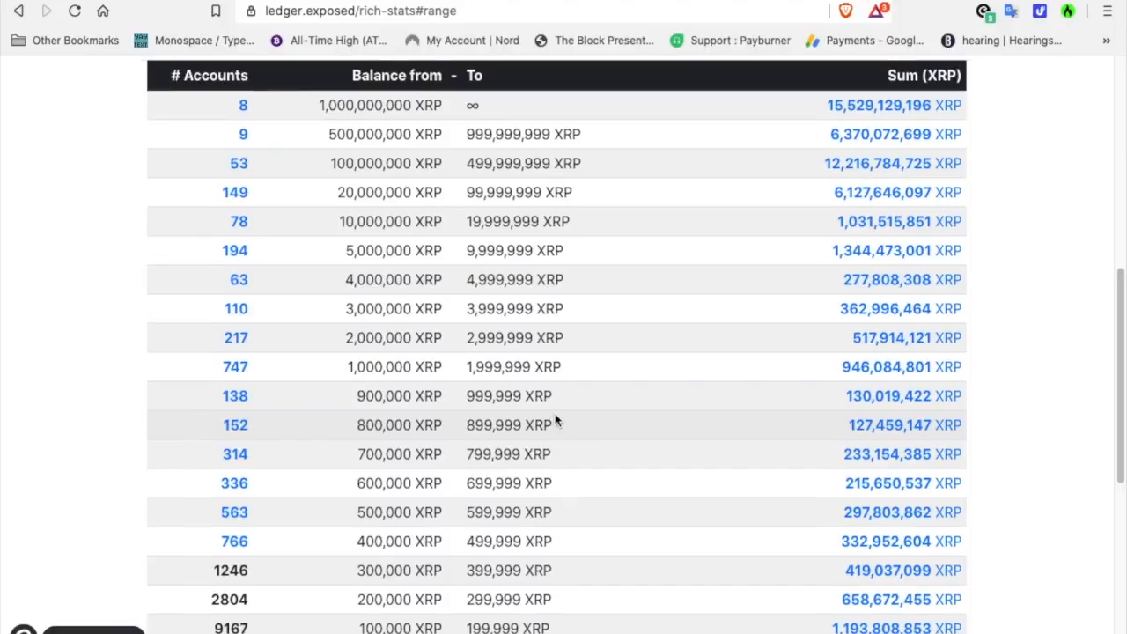
mouse_move(317, 366)
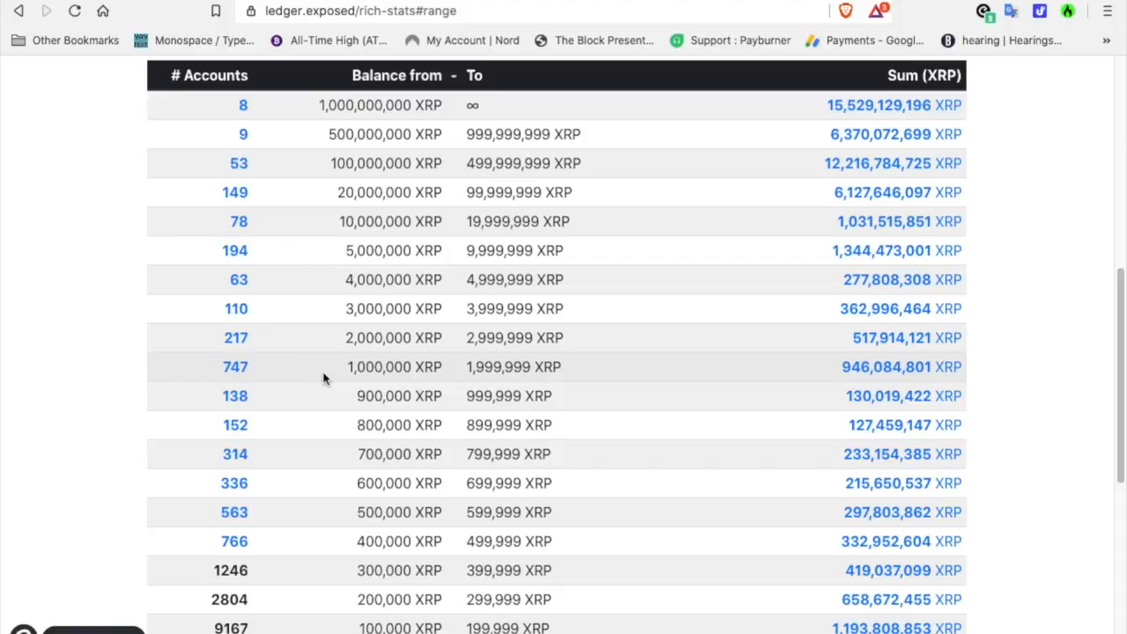
mouse_move(704, 108)
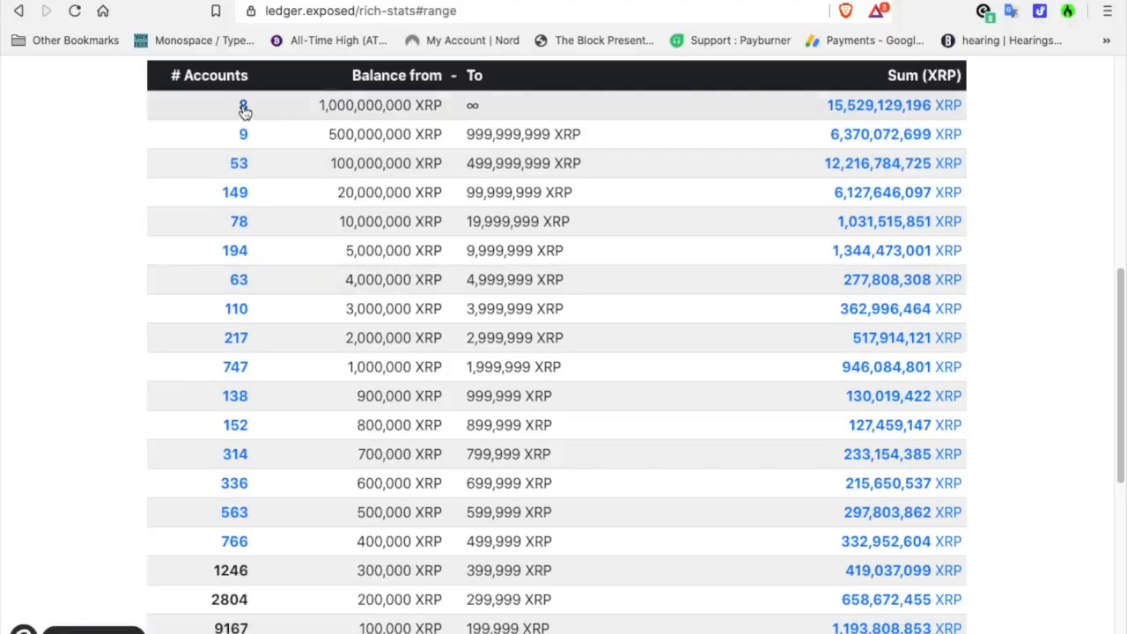
left_click(243, 105)
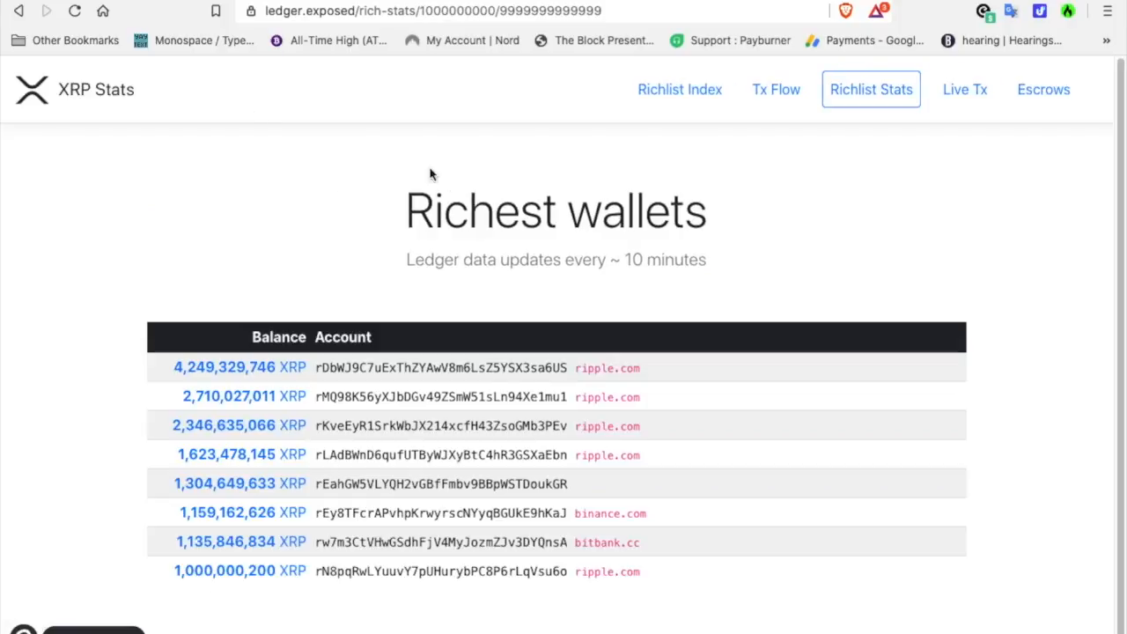
mouse_move(641, 403)
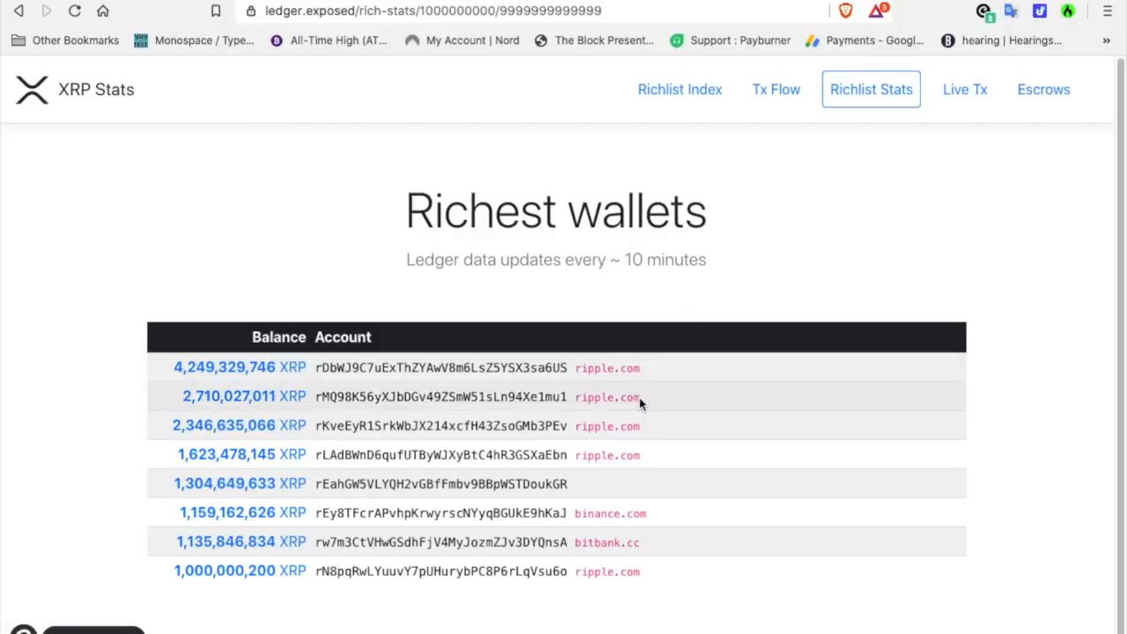
mouse_move(644, 481)
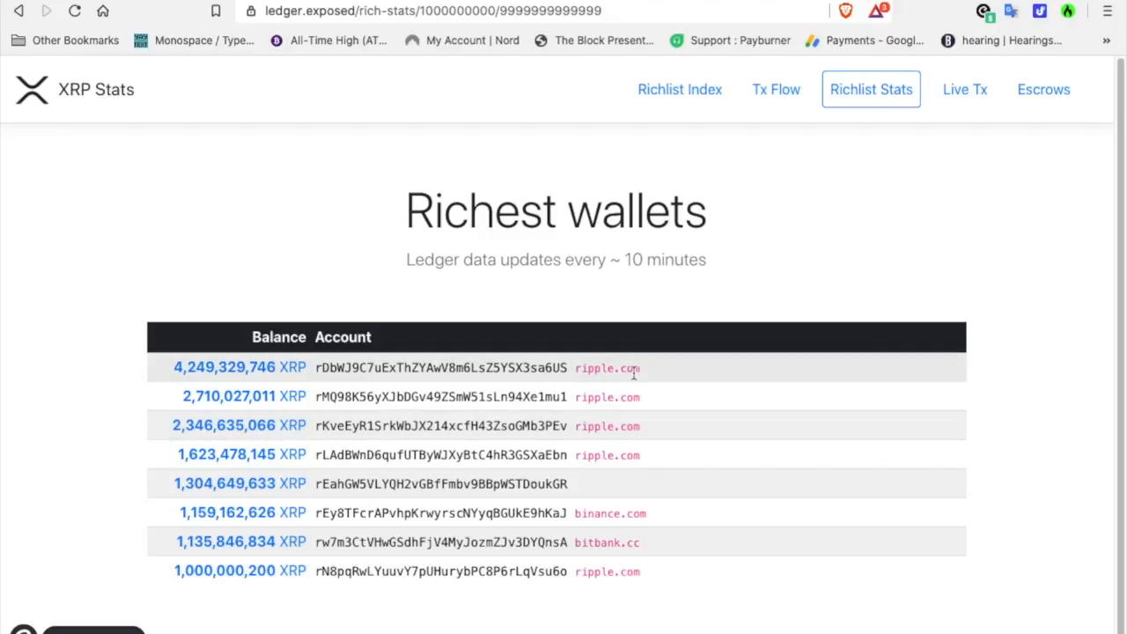
mouse_move(606, 490)
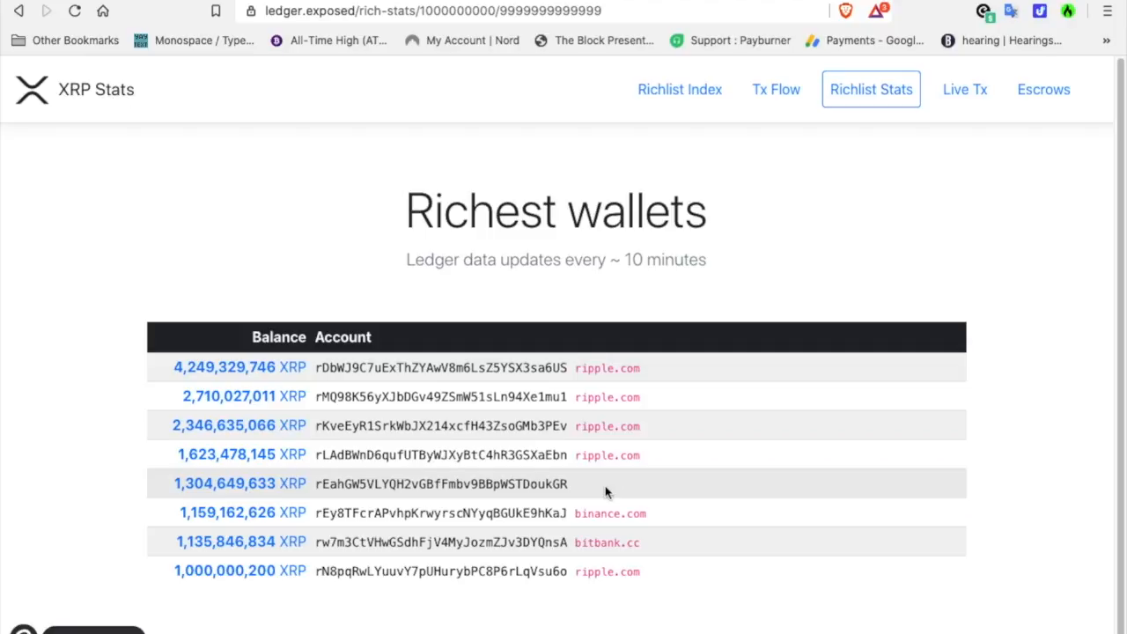
mouse_move(621, 537)
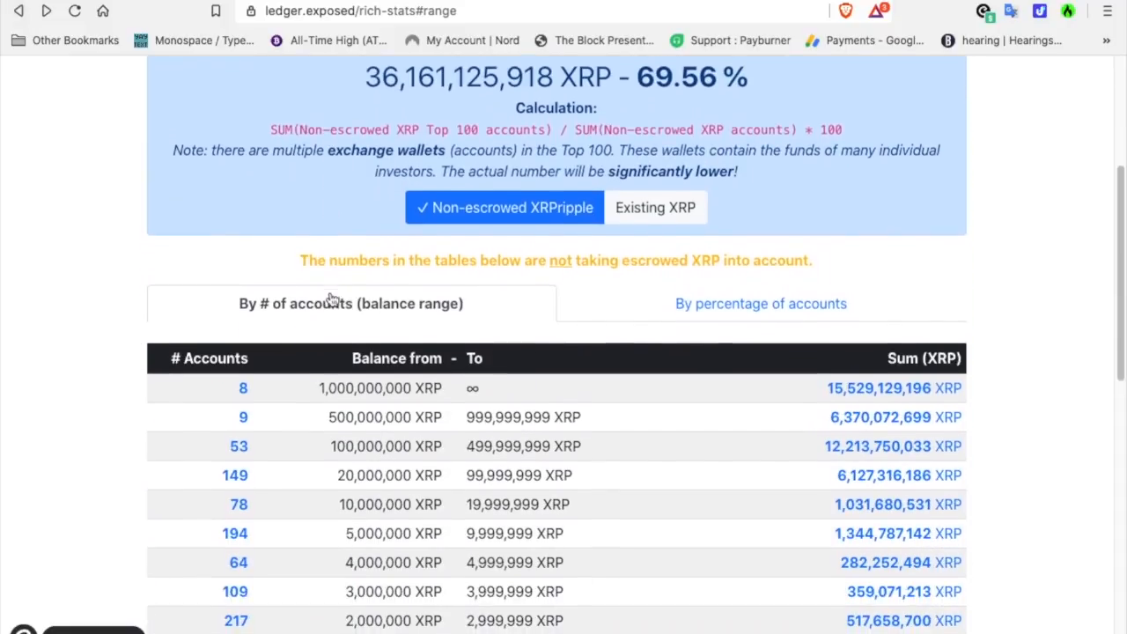
left_click(243, 417)
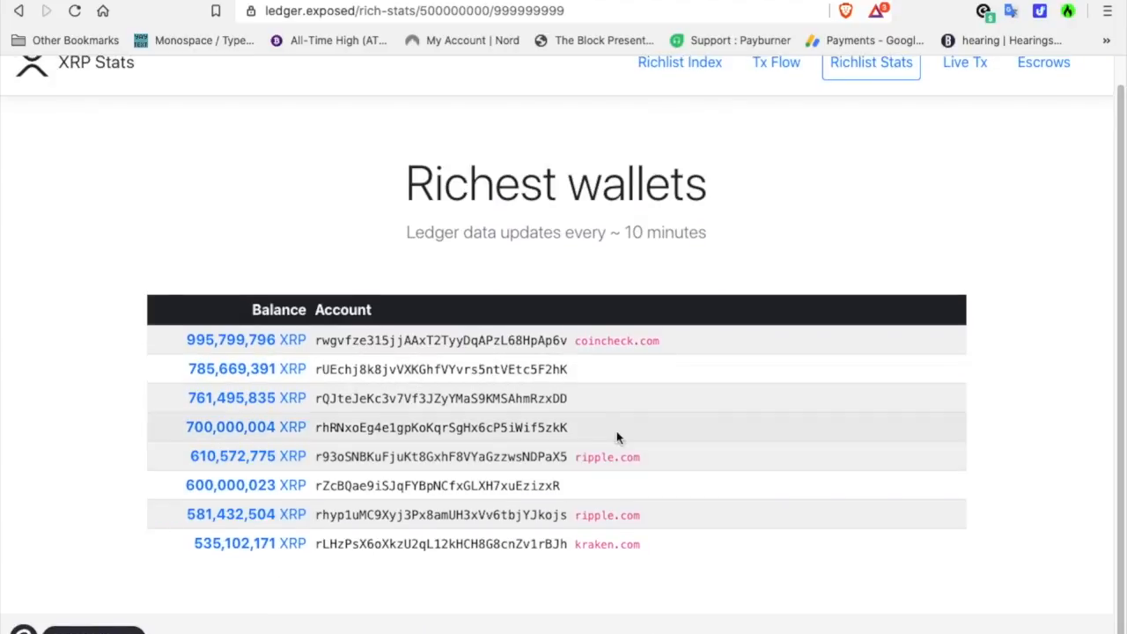
mouse_move(608, 544)
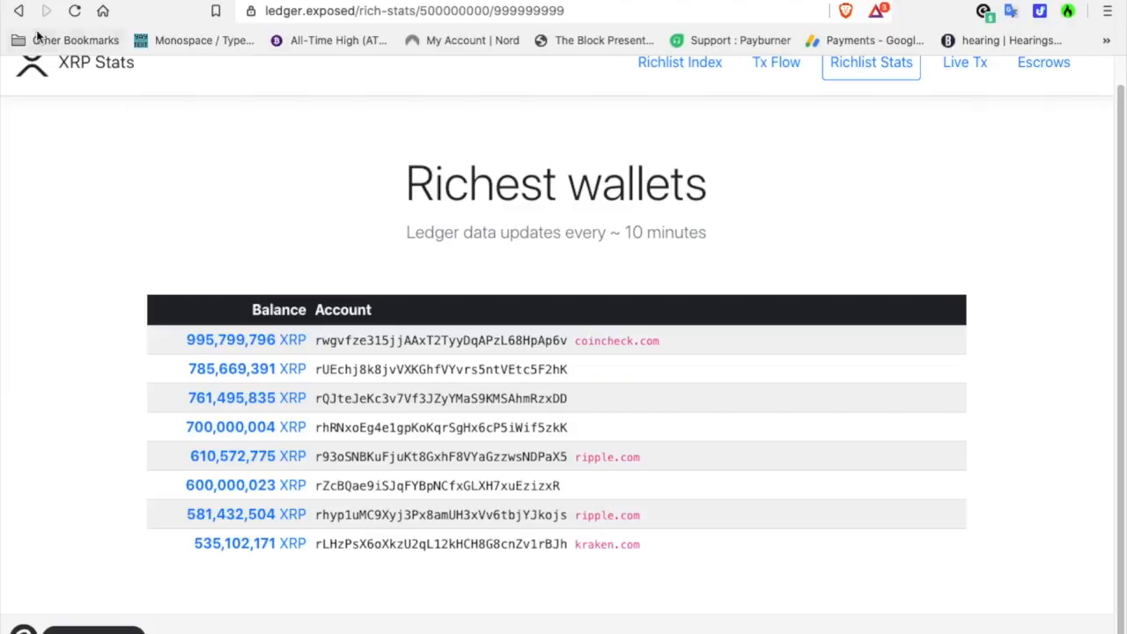
left_click(871, 62)
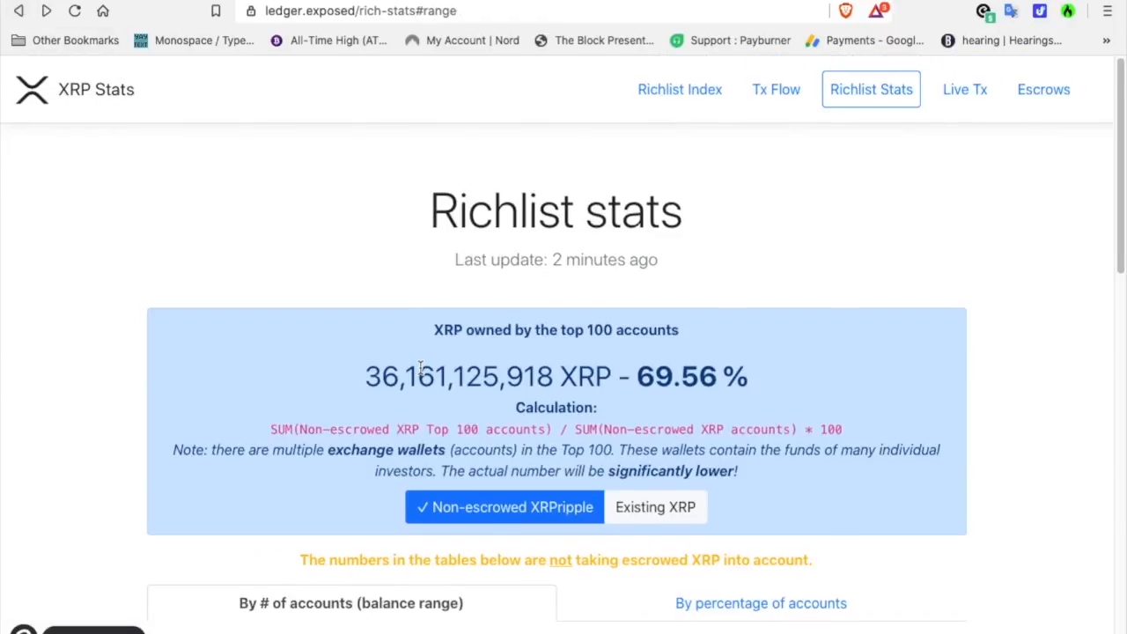
scroll("down", 3)
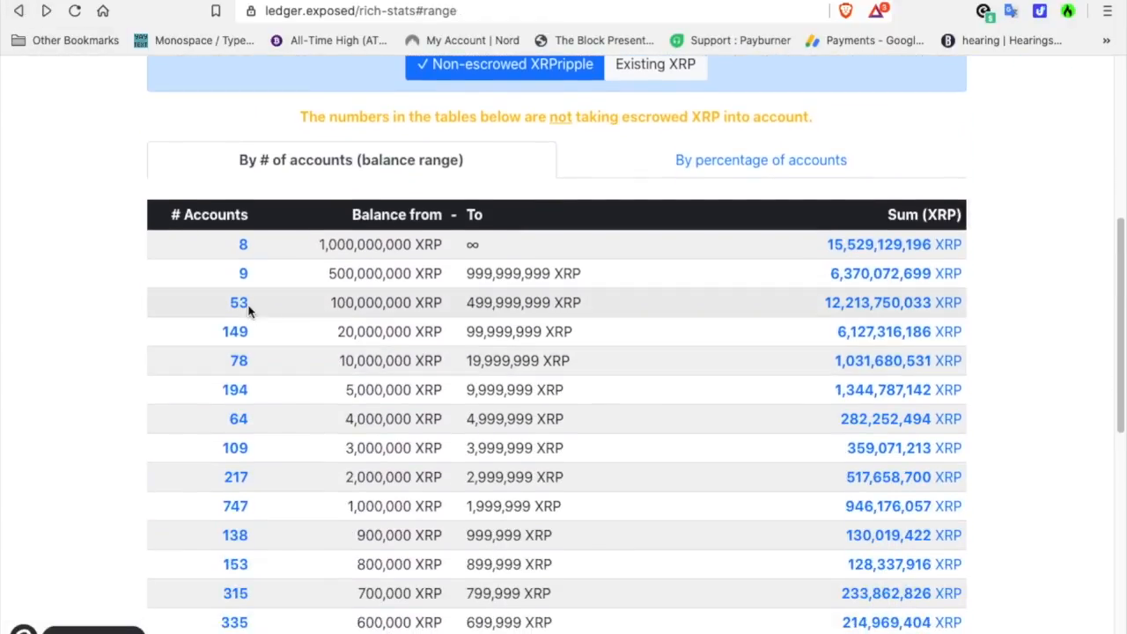
left_click(239, 302)
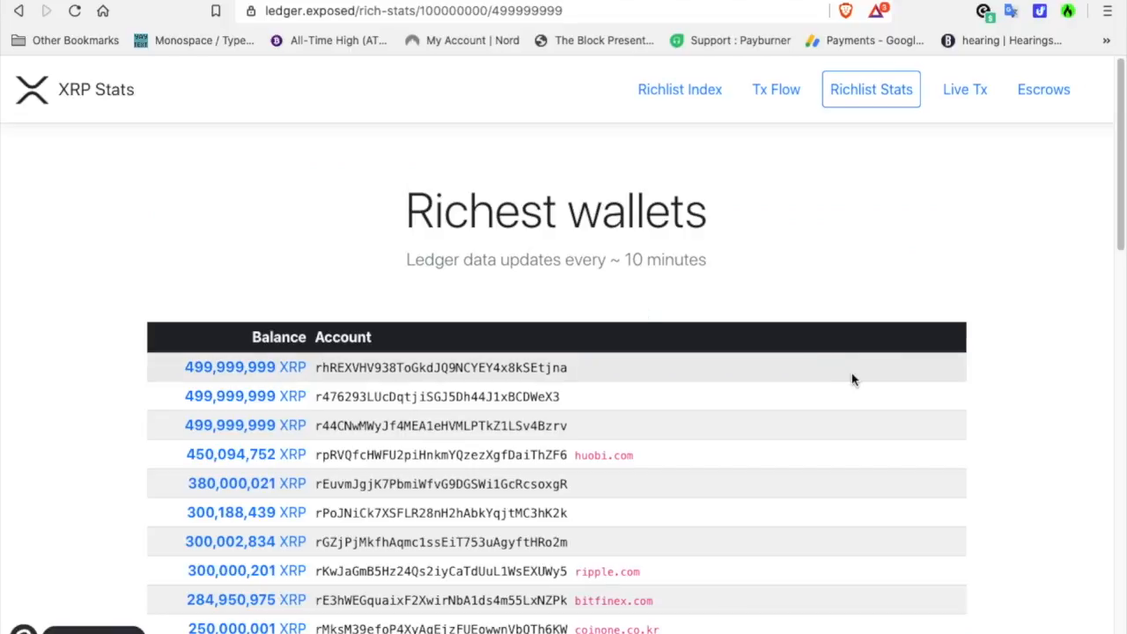
scroll("down", 3)
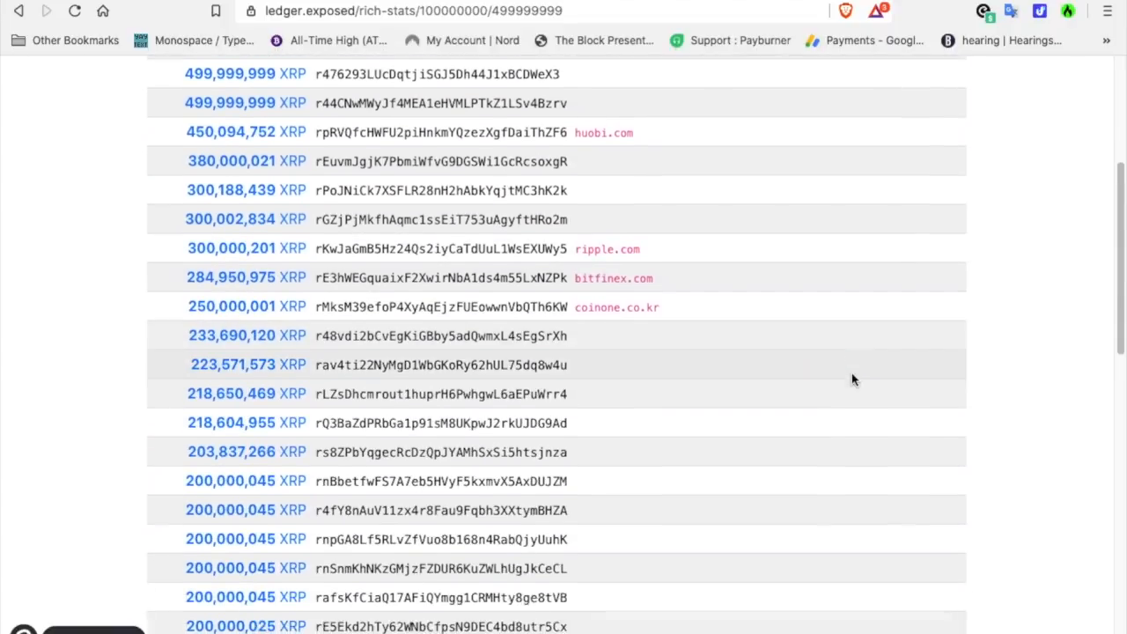
scroll("down", 3)
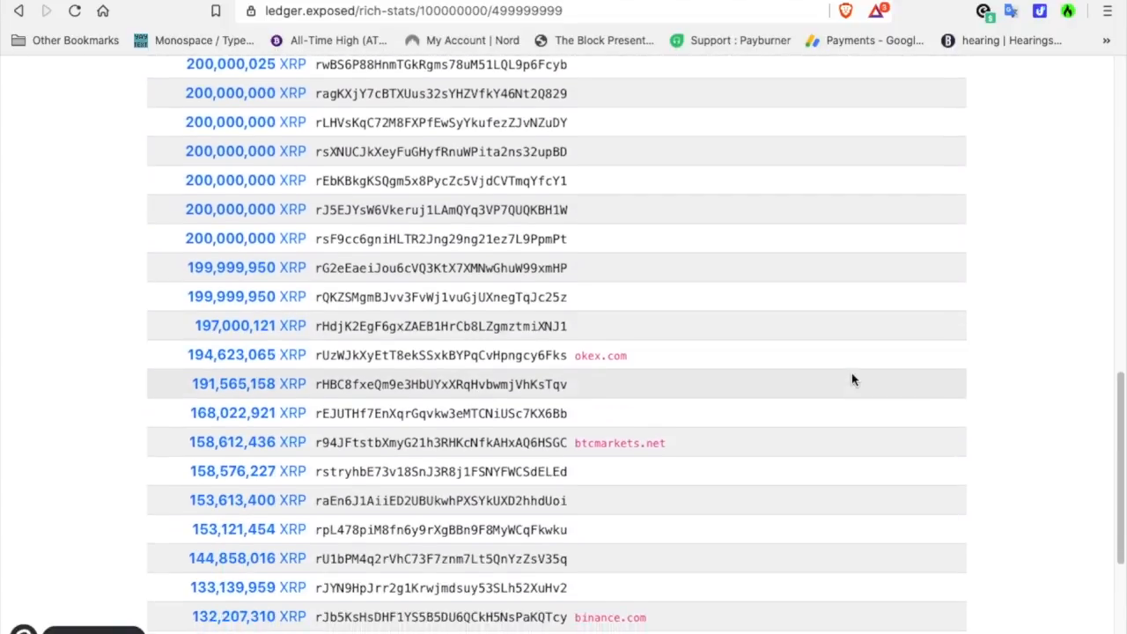
scroll("down", 3)
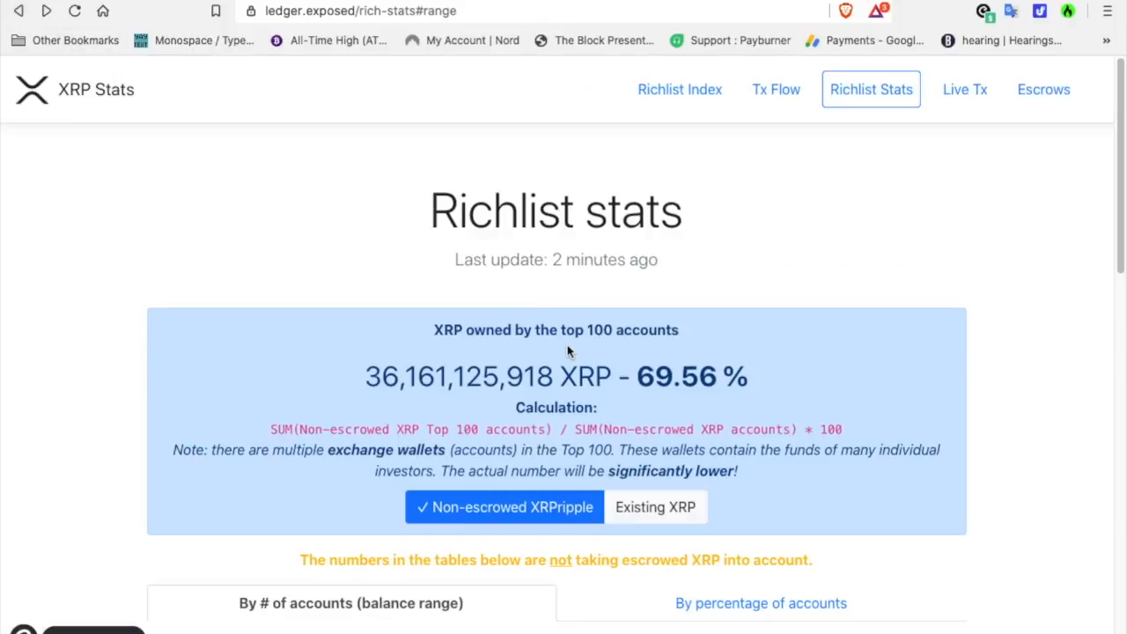
Step: Review the table totals, then go to the Richlist Index lookup page
scroll("down", 3)
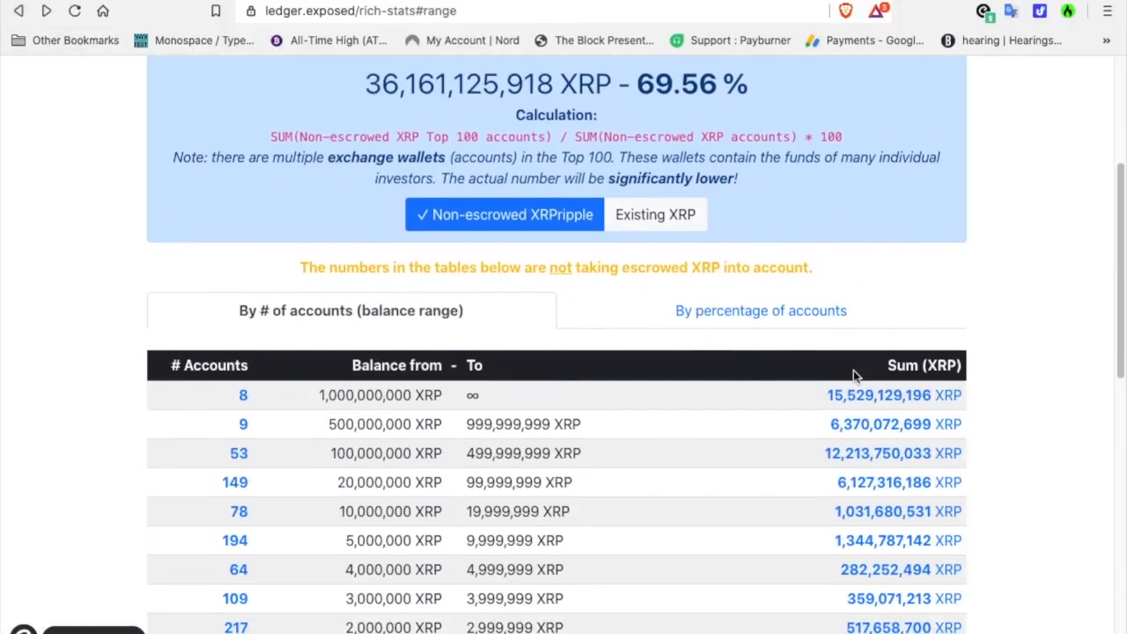
scroll("down", 3)
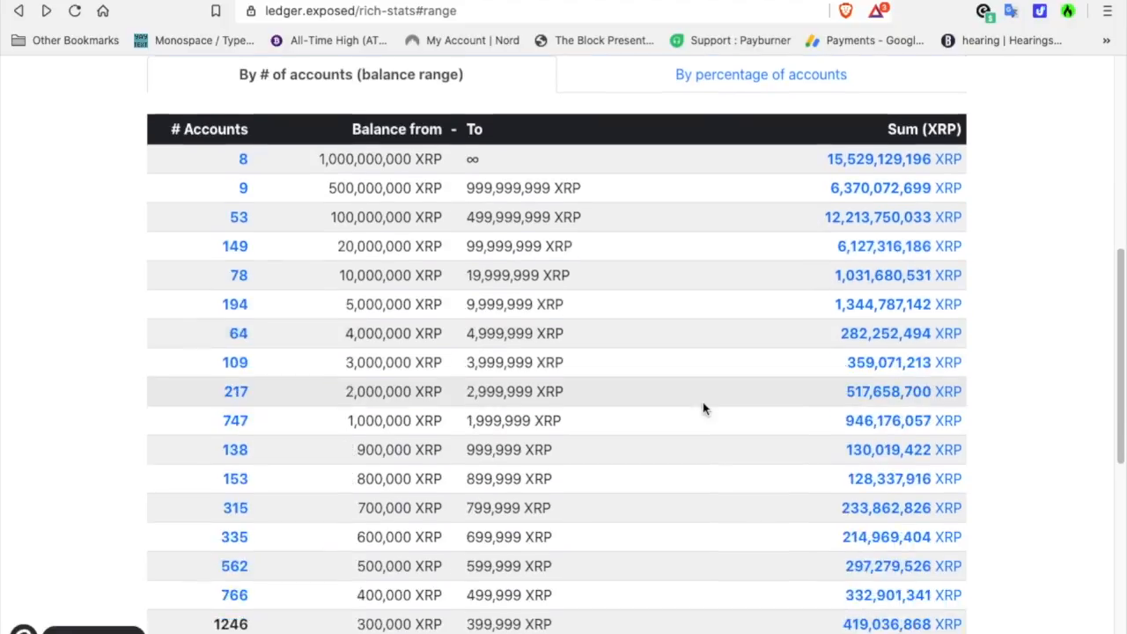
scroll("down", 3)
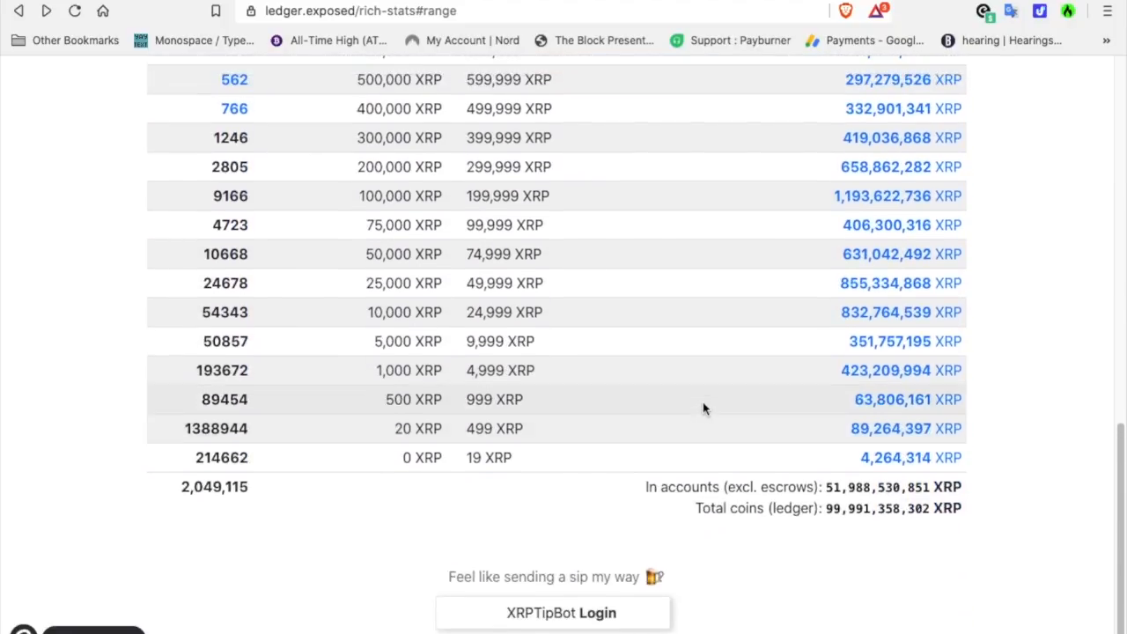
scroll("up", 3)
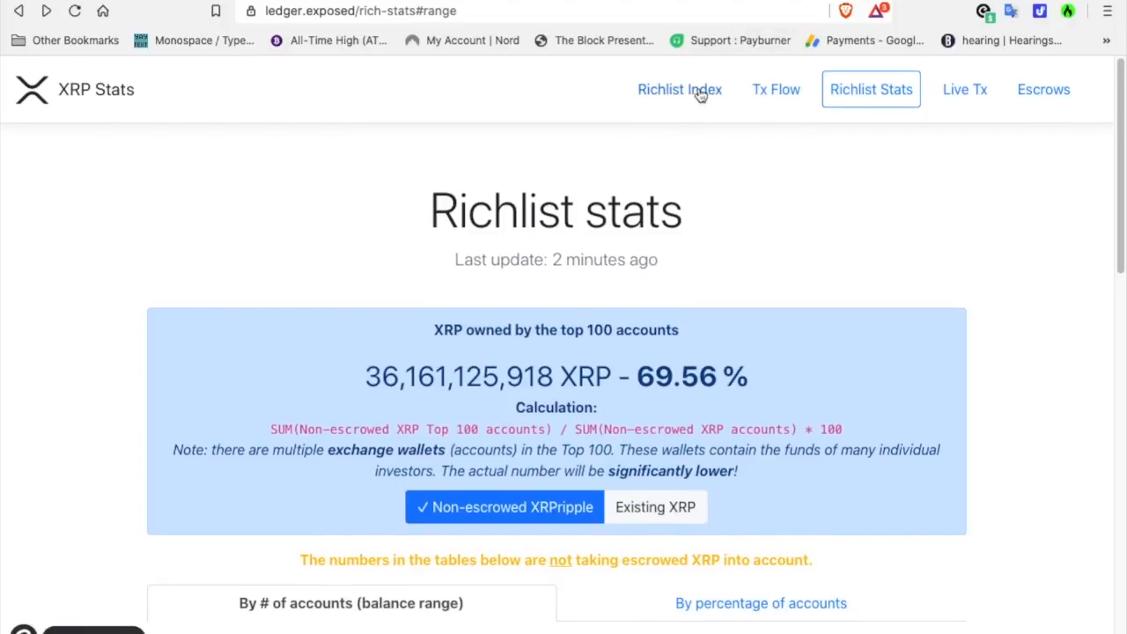
left_click(679, 89)
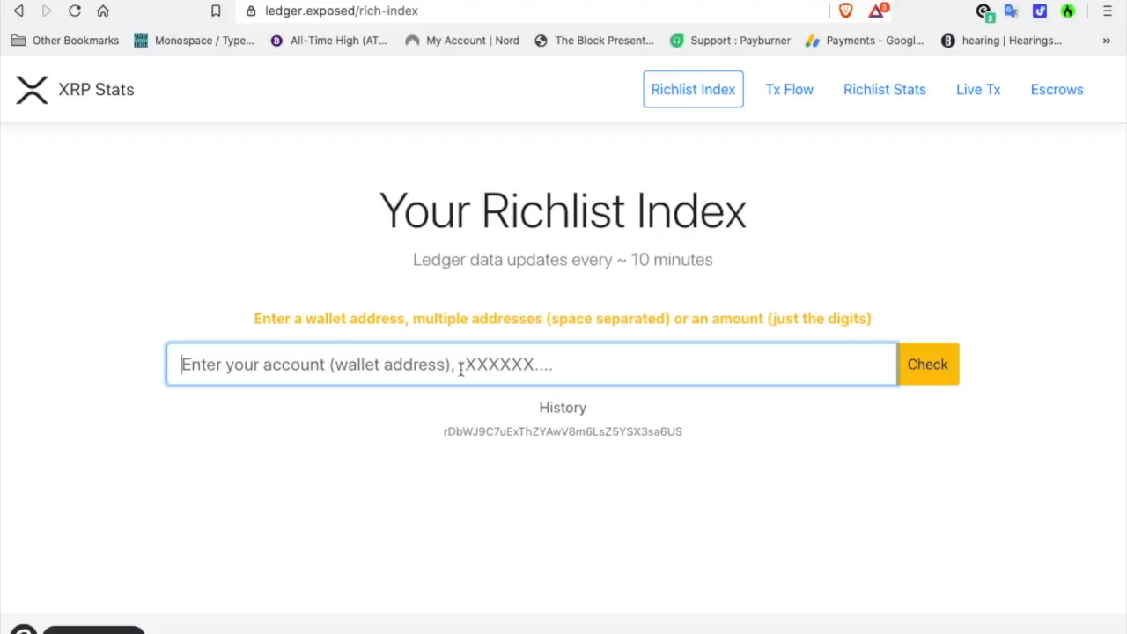
type("15")
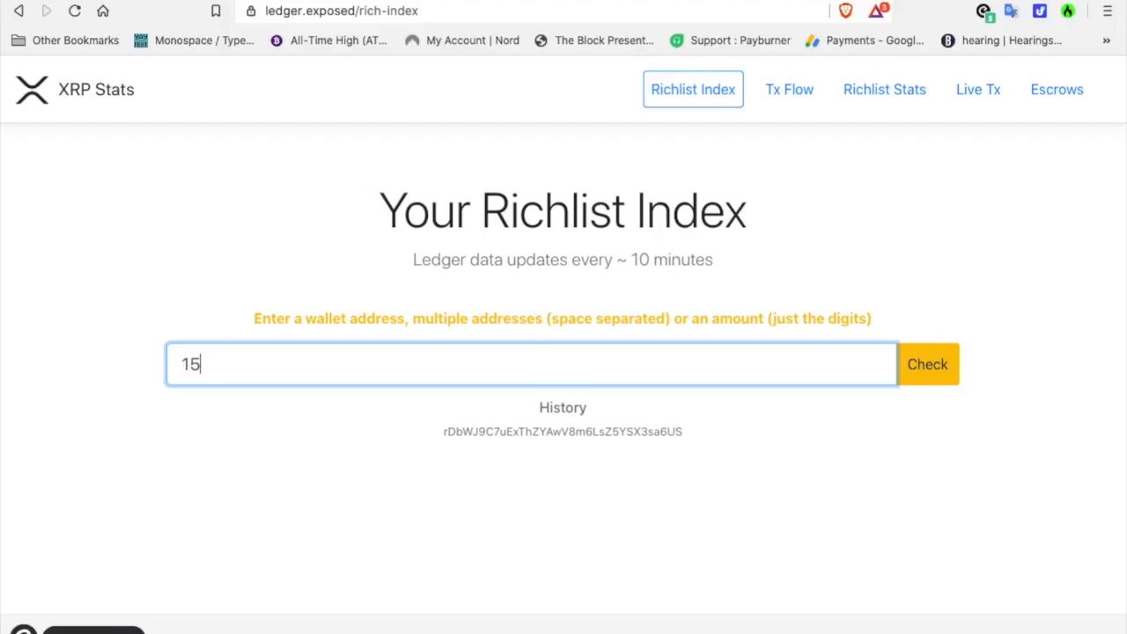
type("000")
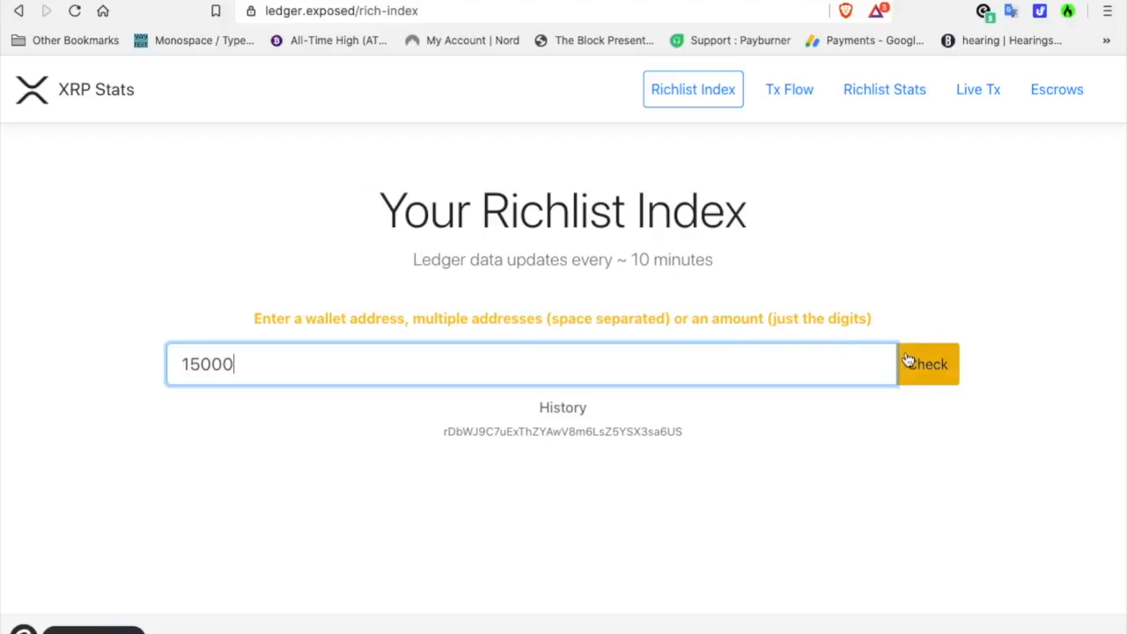
left_click(928, 364)
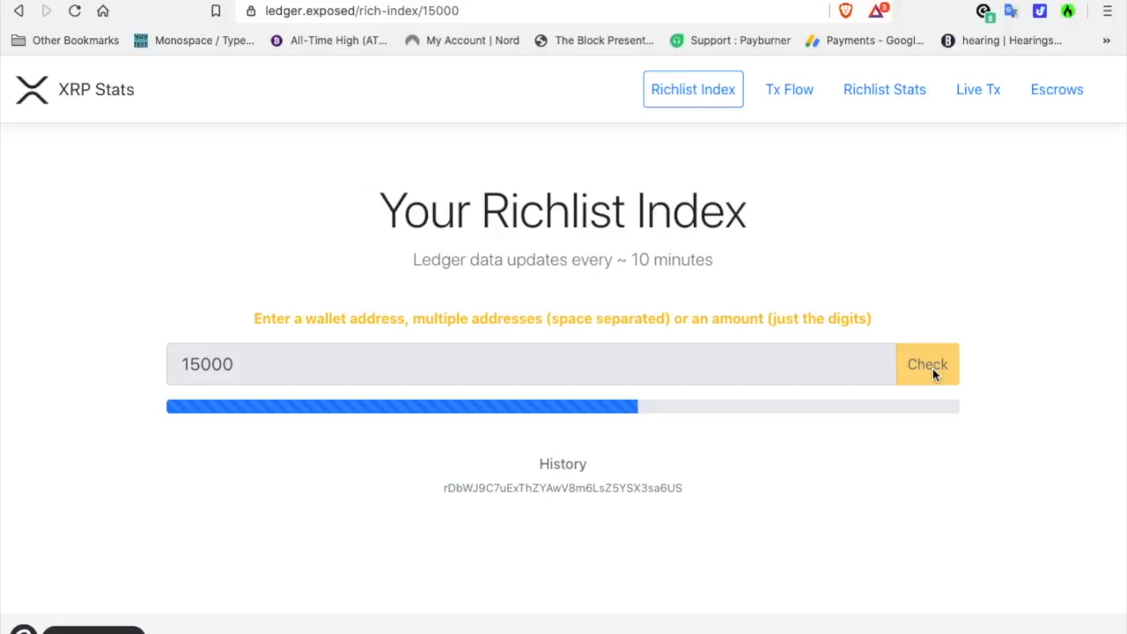
left_click(927, 364)
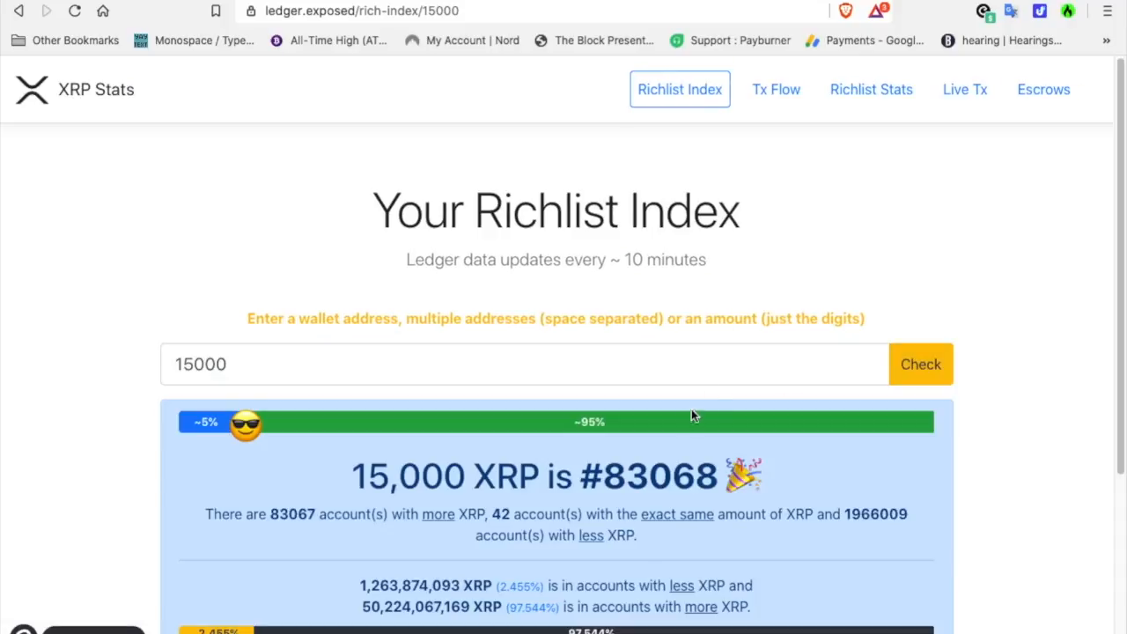
scroll("down", 3)
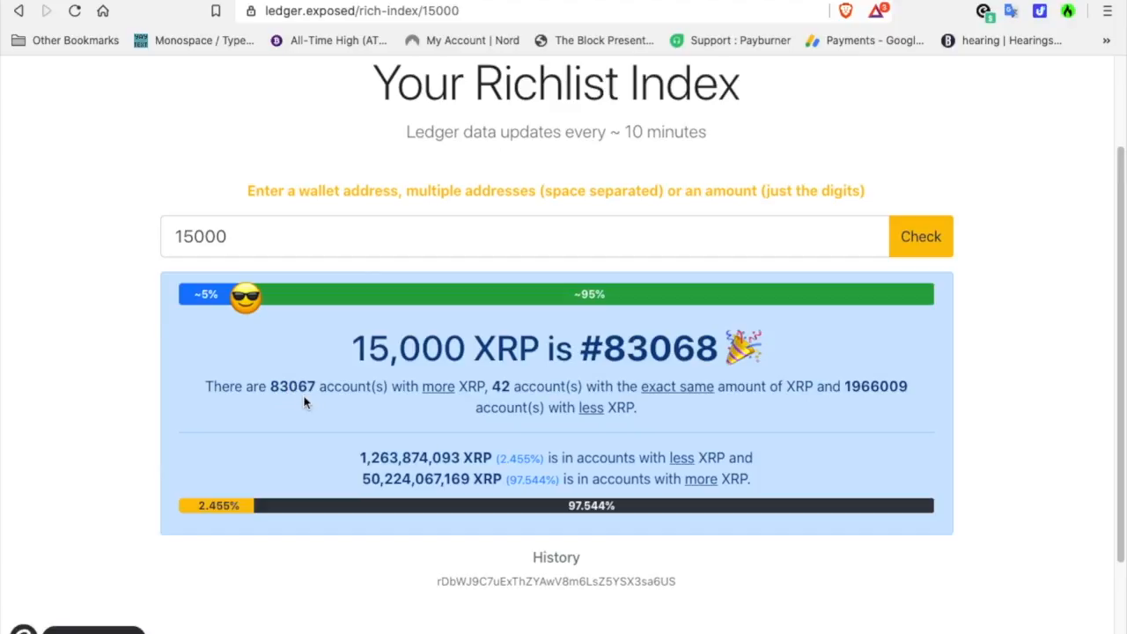
mouse_move(451, 406)
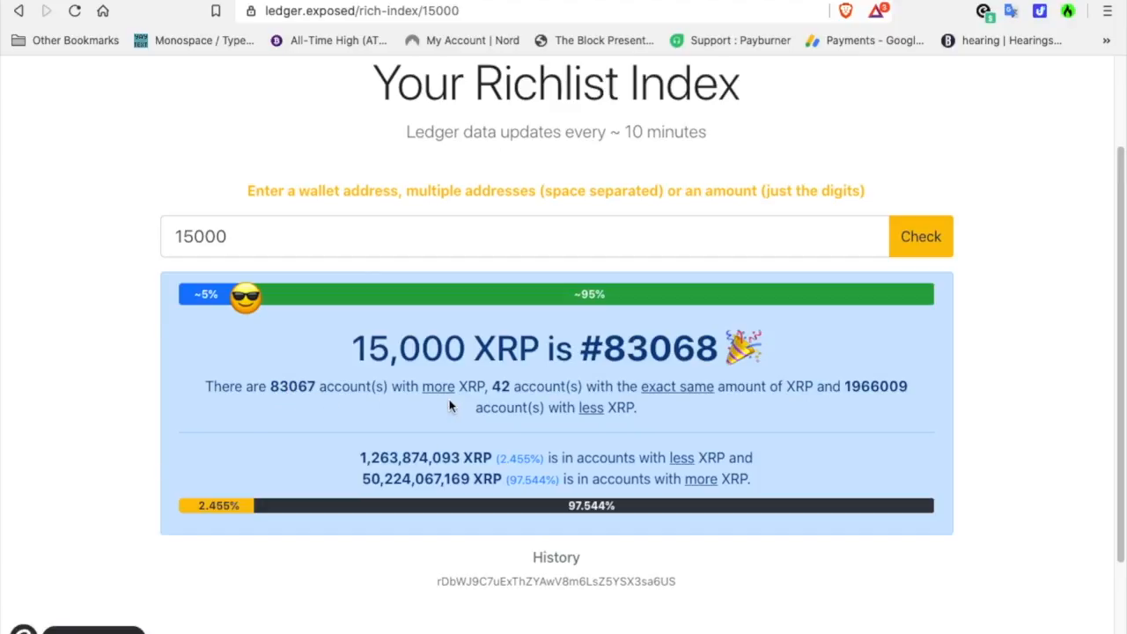
mouse_move(579, 392)
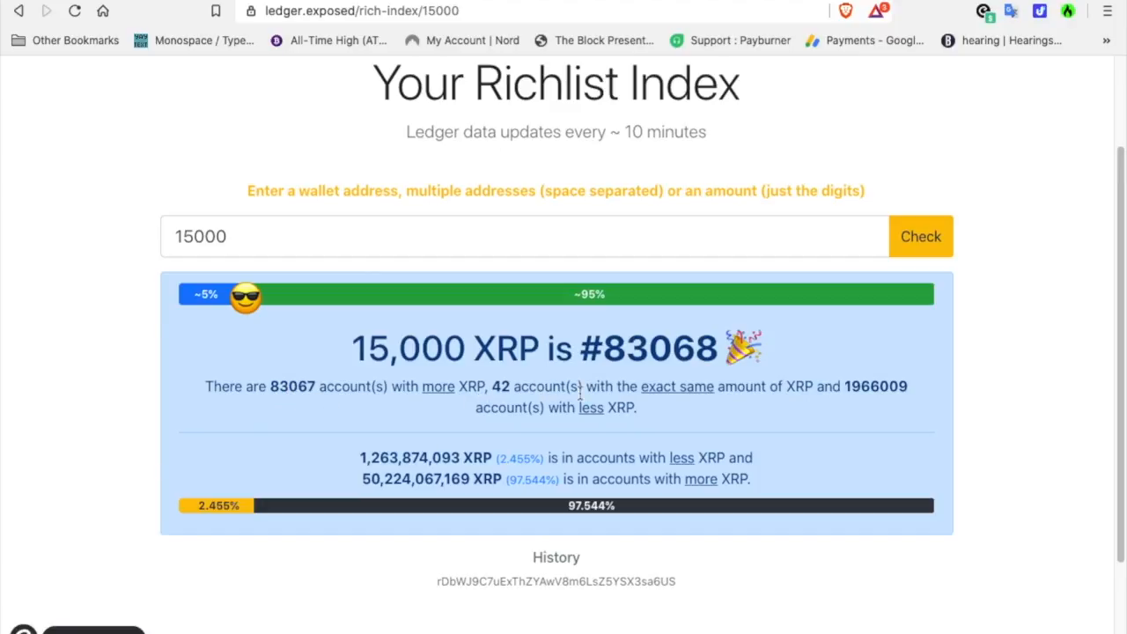
mouse_move(813, 397)
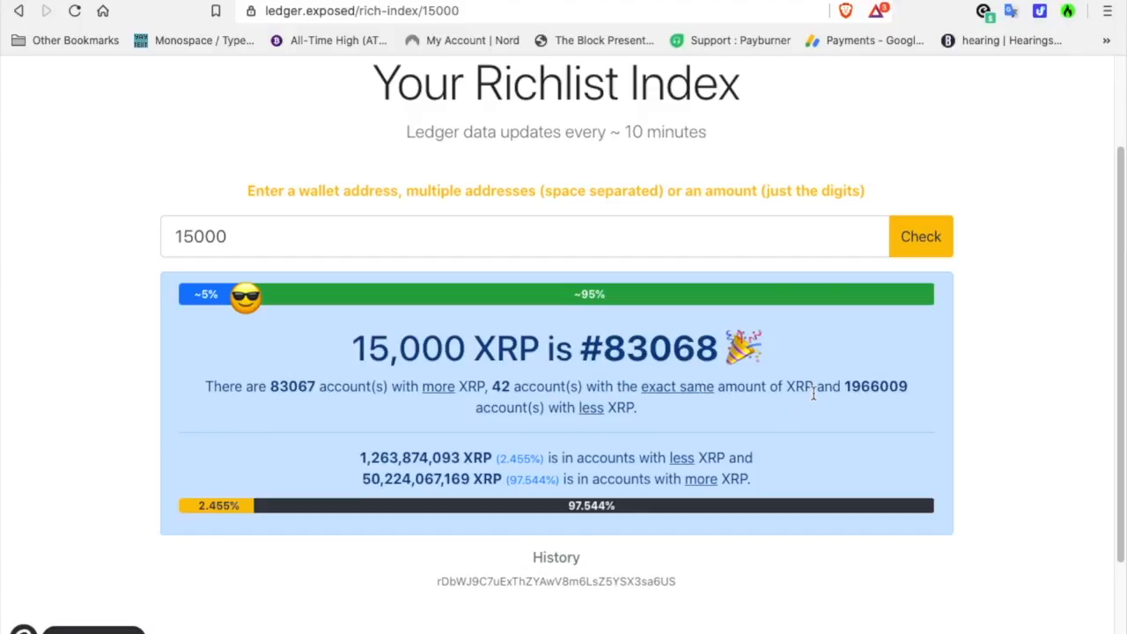
mouse_move(896, 388)
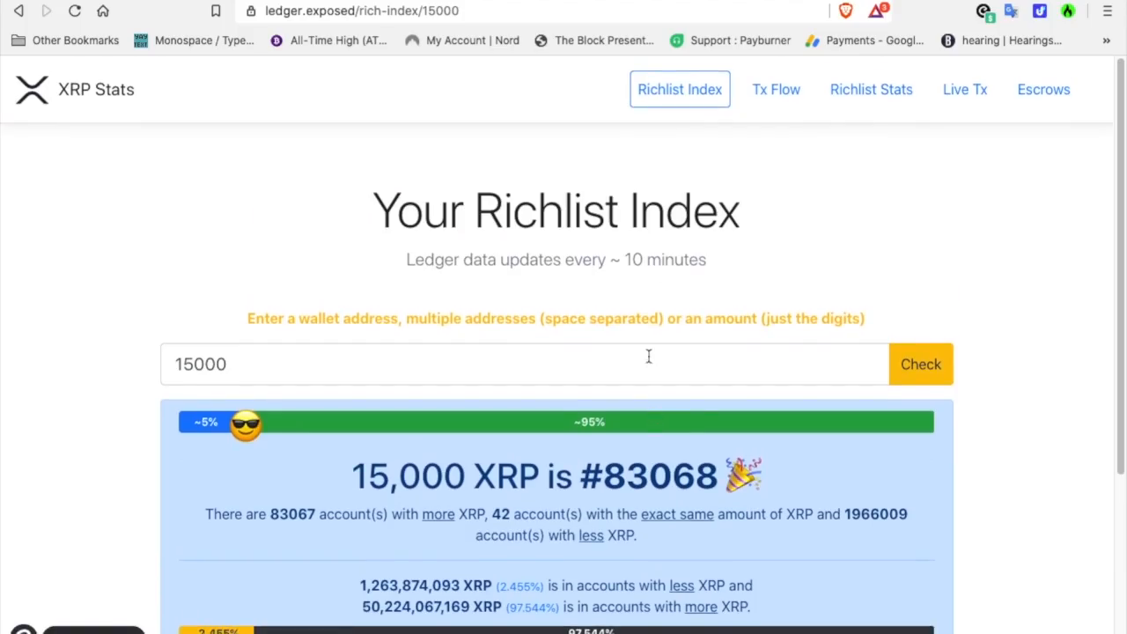
mouse_move(282, 217)
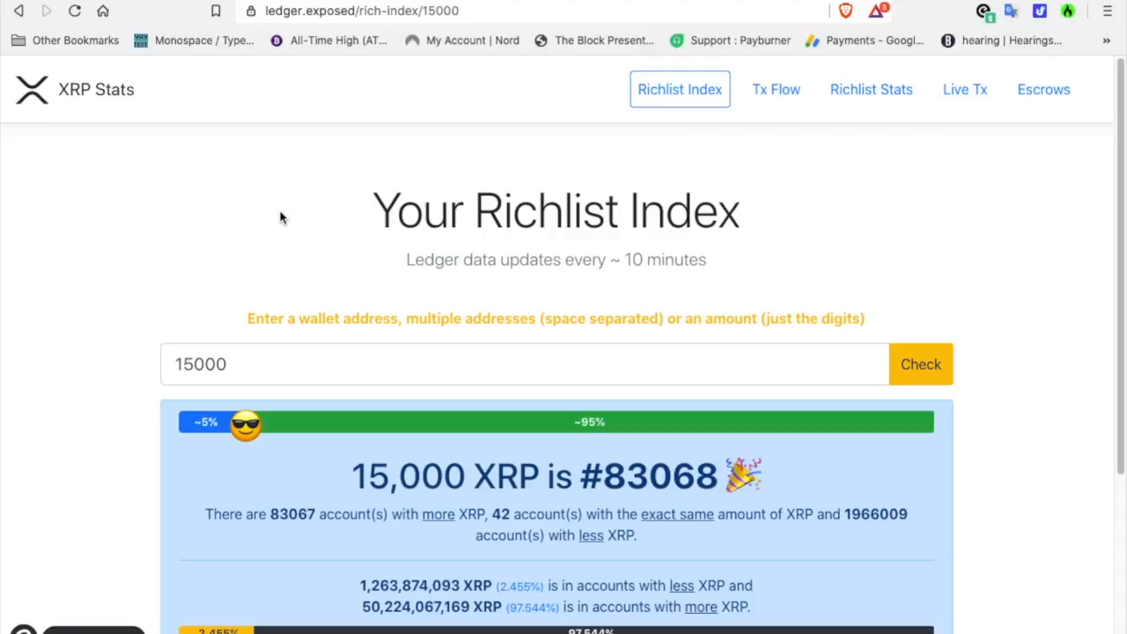
scroll("down", 3)
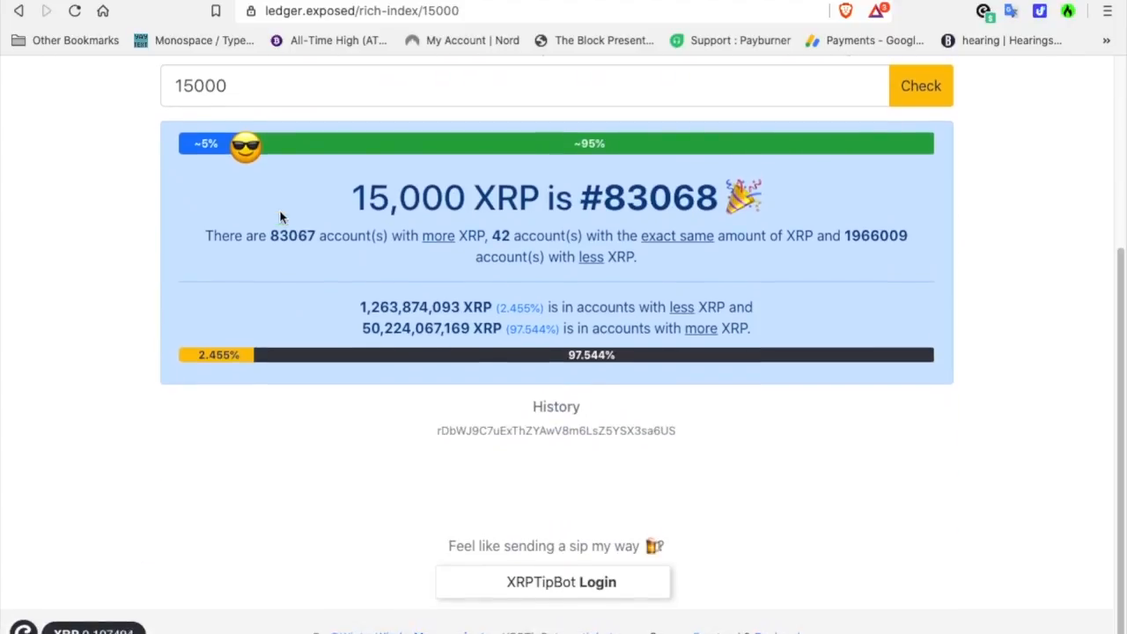
scroll("up", 3)
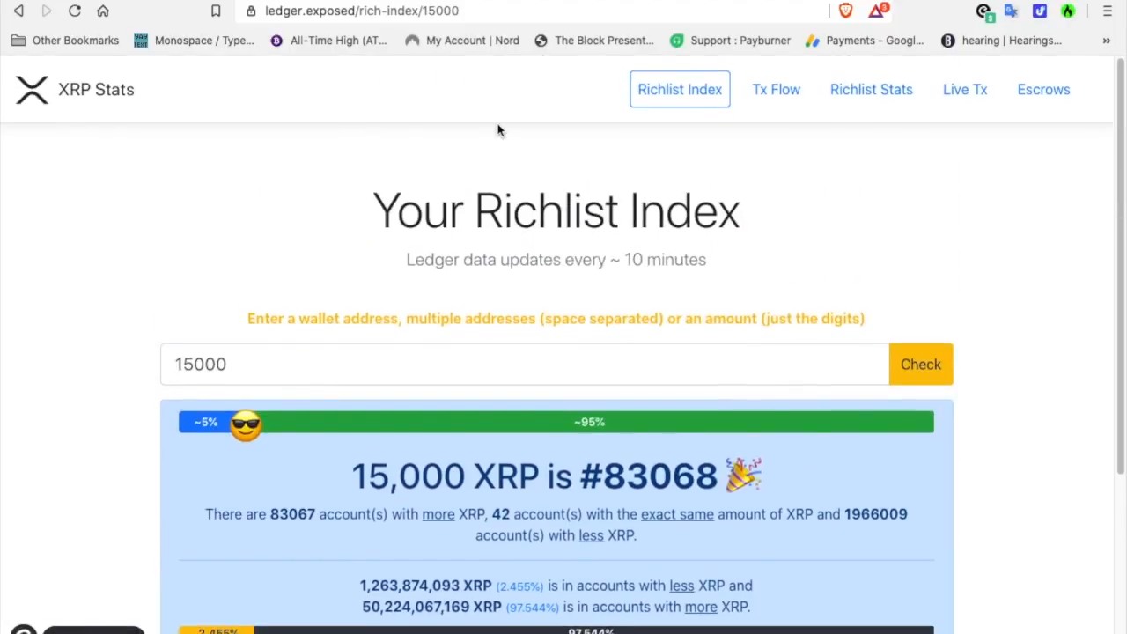
left_click(679, 89)
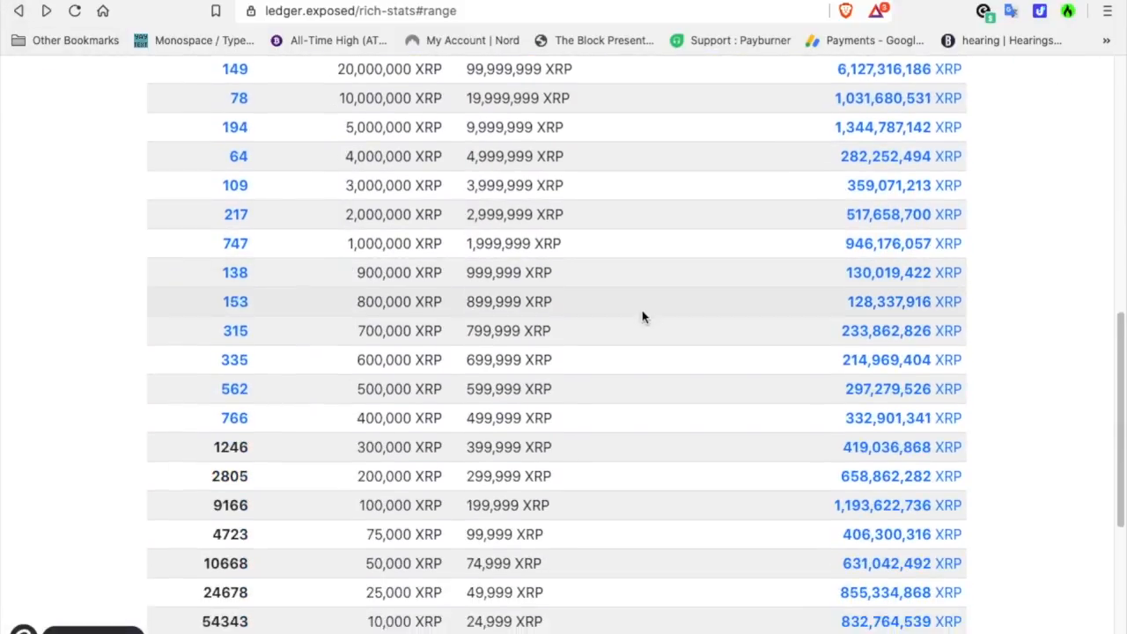
Step: Scroll through the balance-range table showing account counts and XRP totals, then back up
scroll("down", 3)
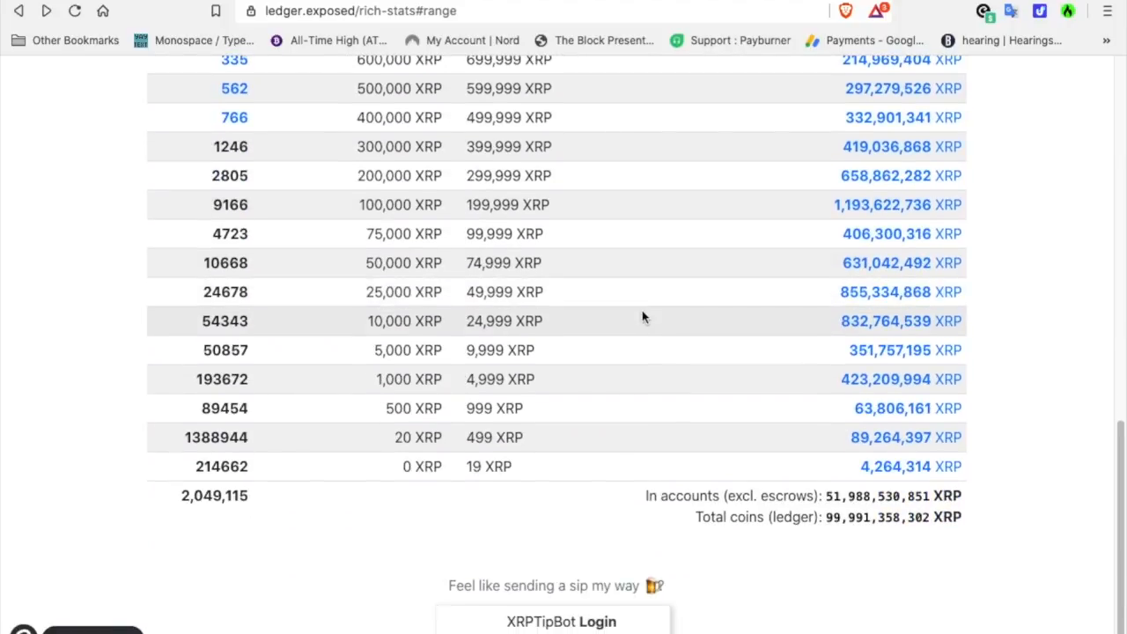
mouse_move(742, 320)
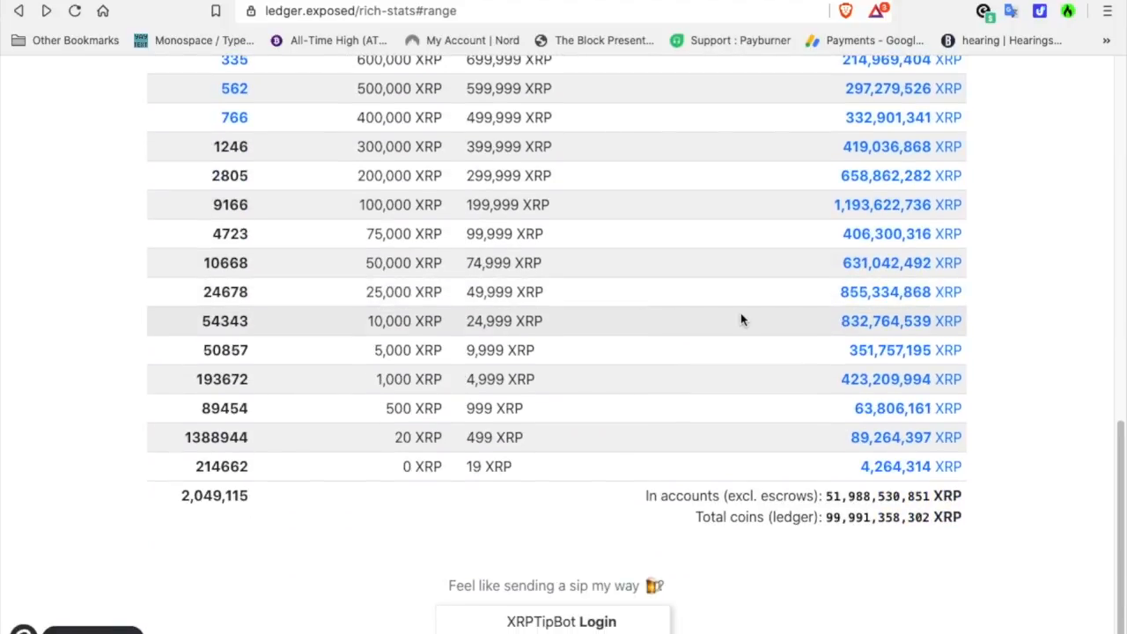
scroll("up", 3)
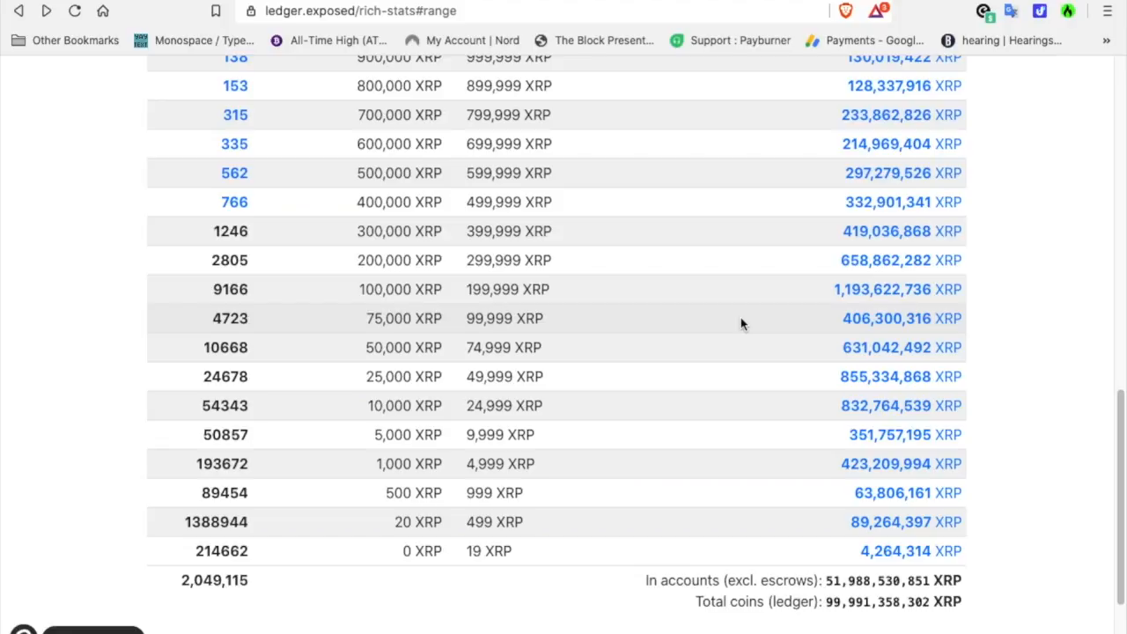
scroll("up", 3)
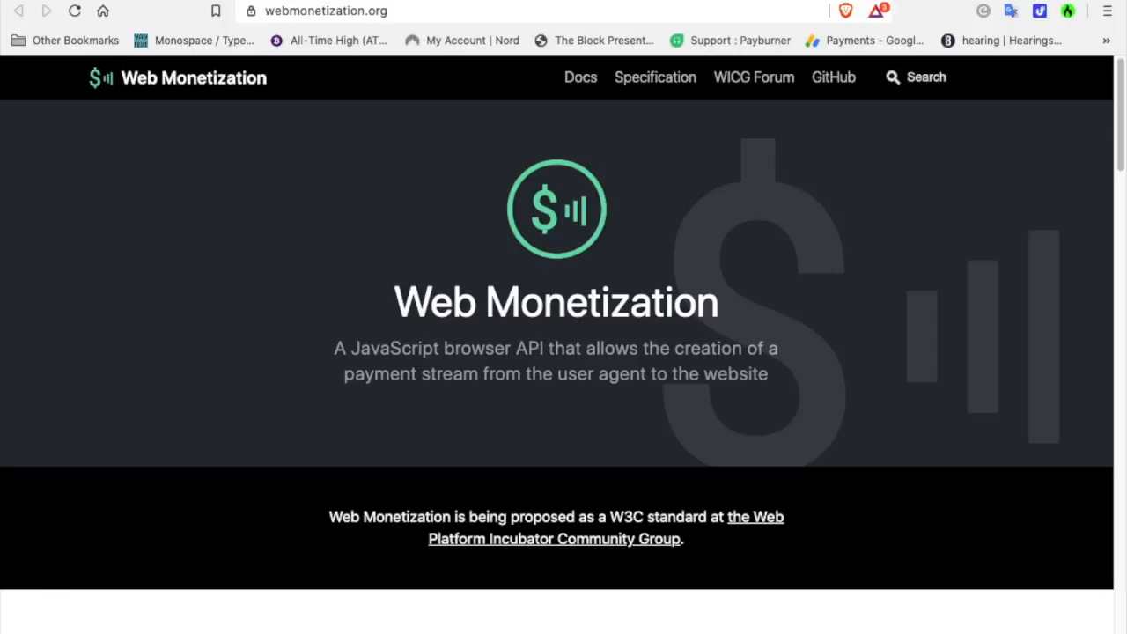
scroll("down", 3)
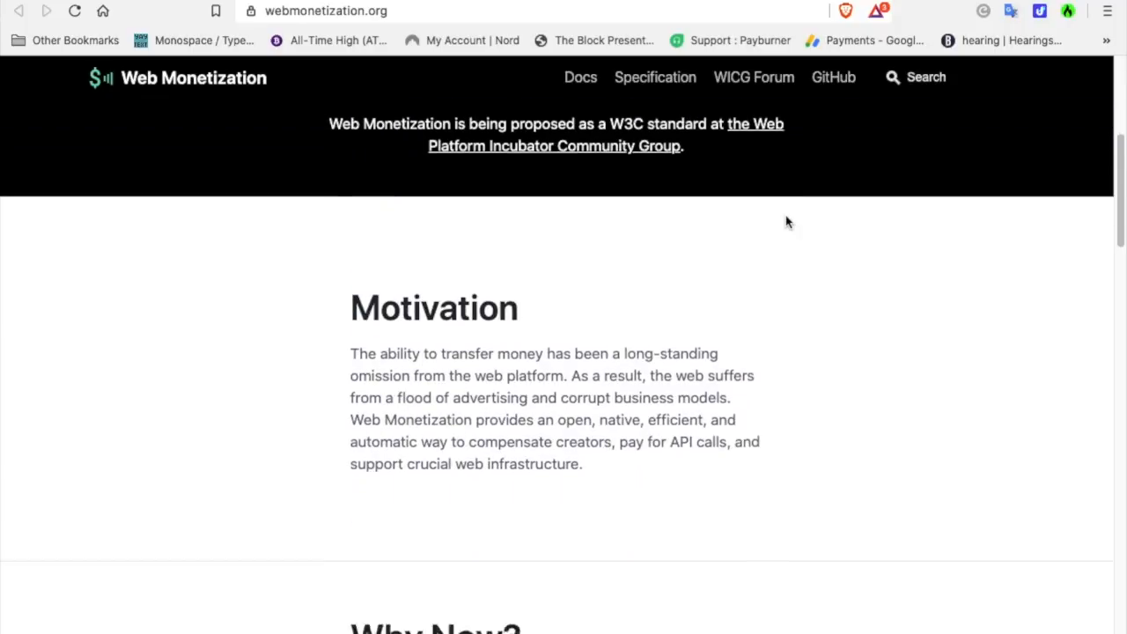
scroll("down", 3)
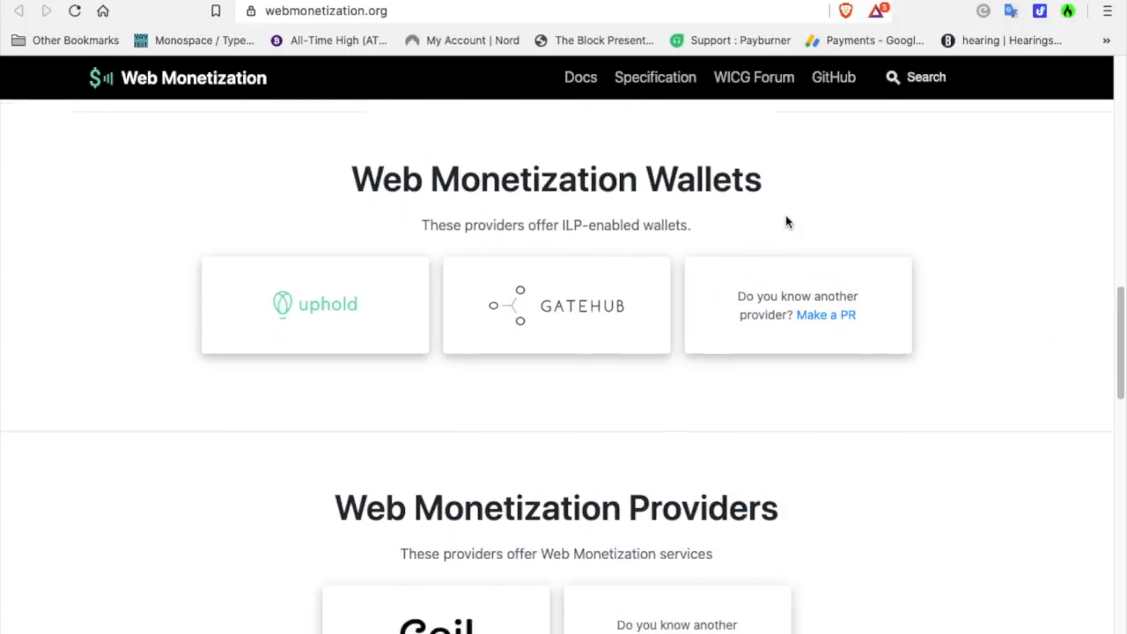
scroll("down", 3)
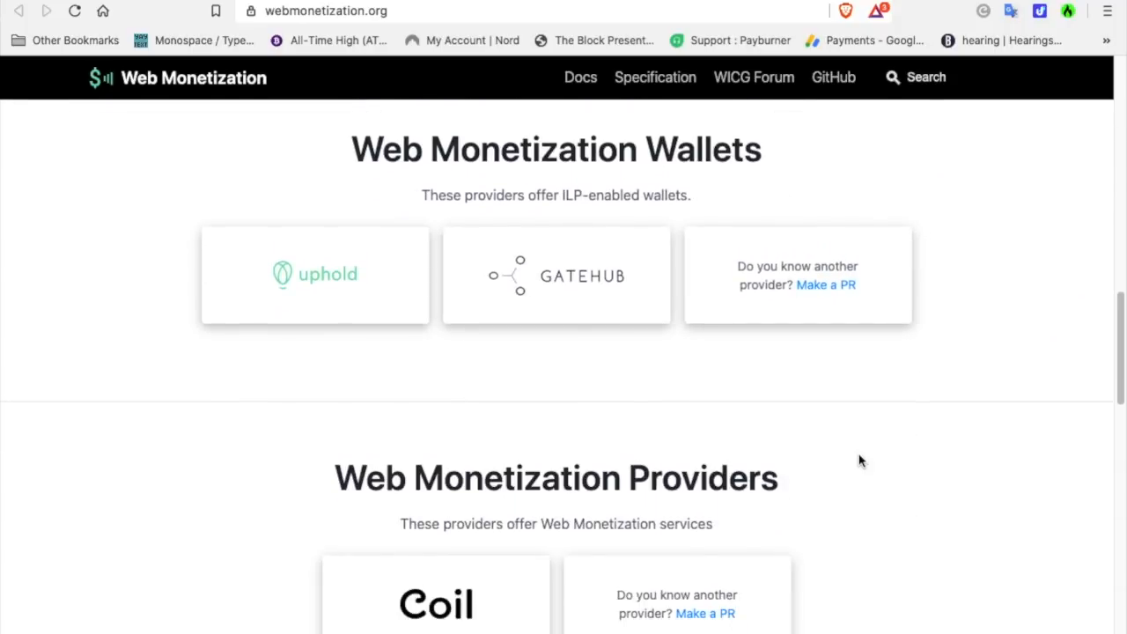
mouse_move(322, 308)
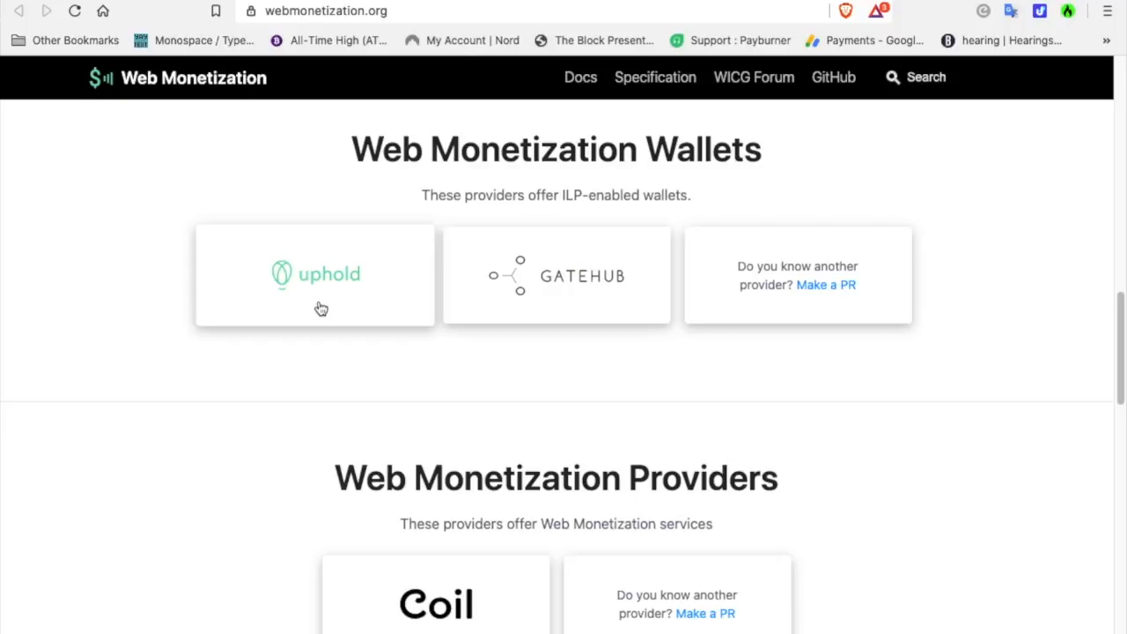
Step: Open the XRP blogger's Coil profile and browse its XRP-themed posts
left_click(436, 604)
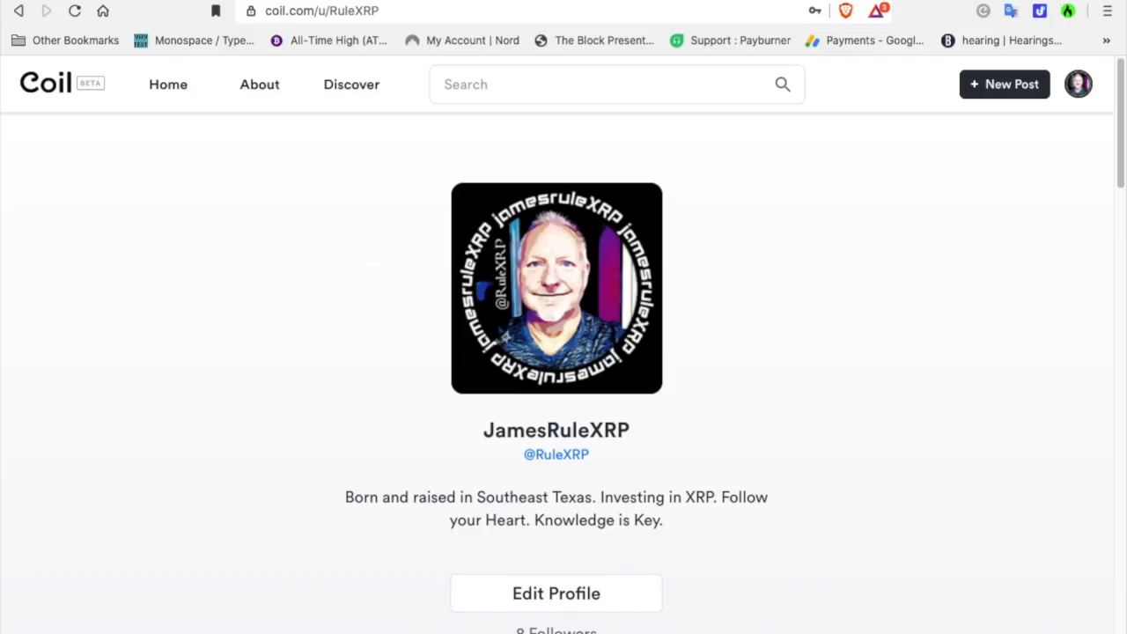
scroll("down", 3)
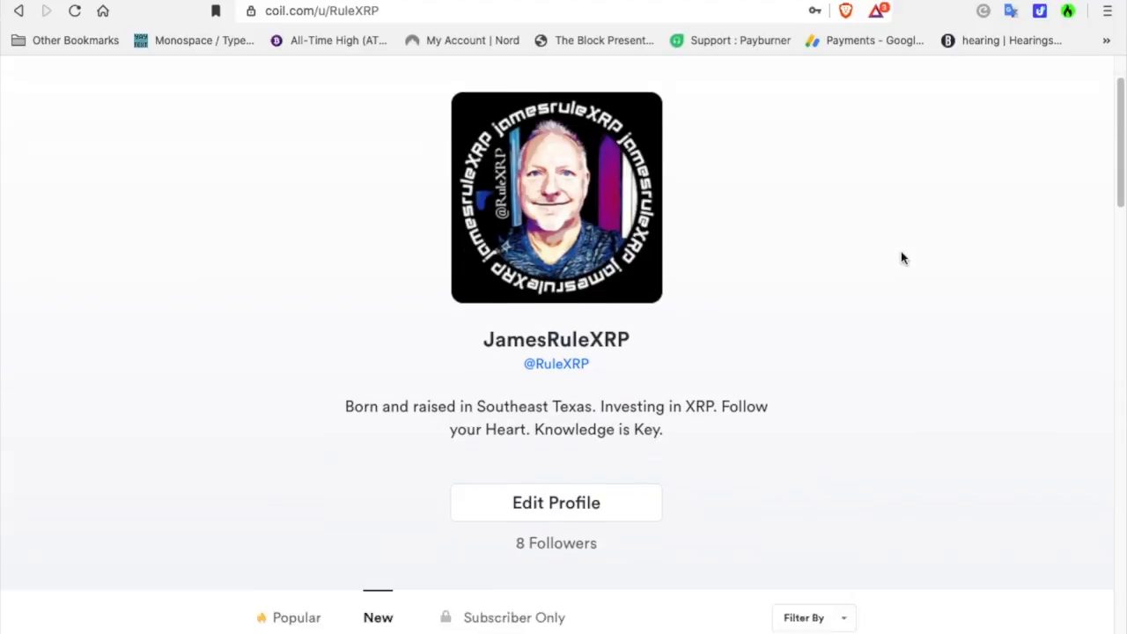
scroll("down", 3)
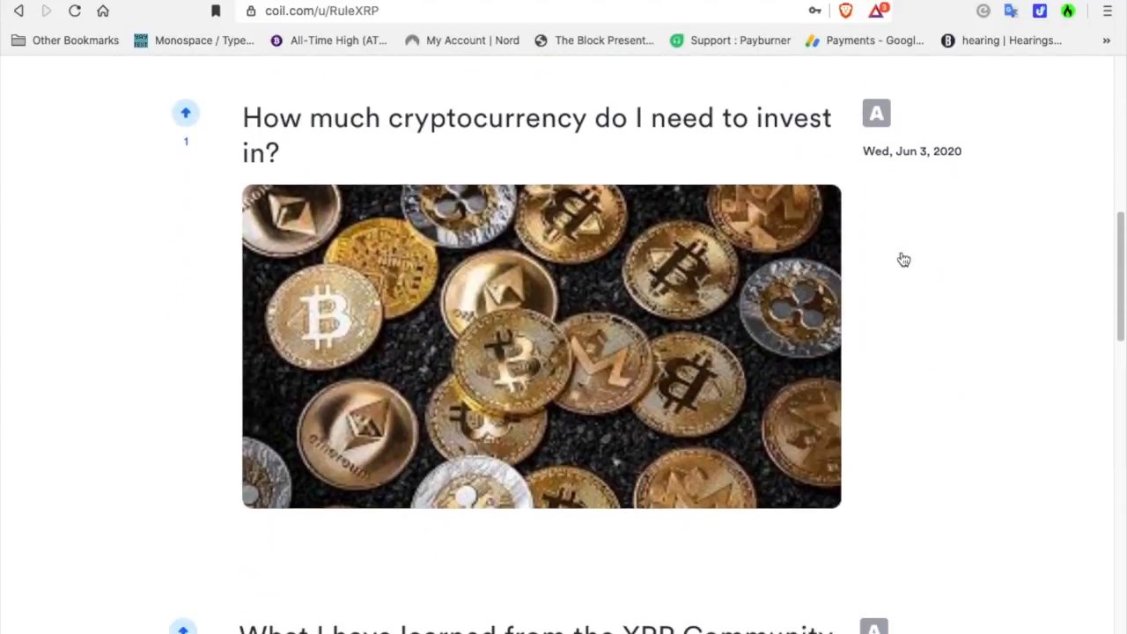
scroll("down", 3)
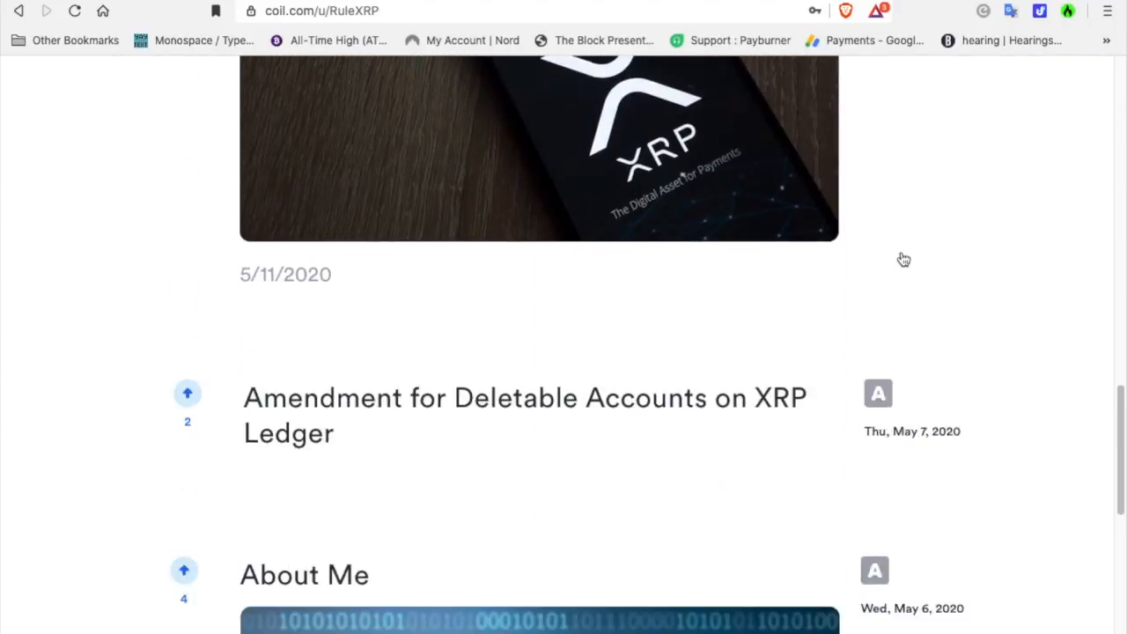
scroll("down", 3)
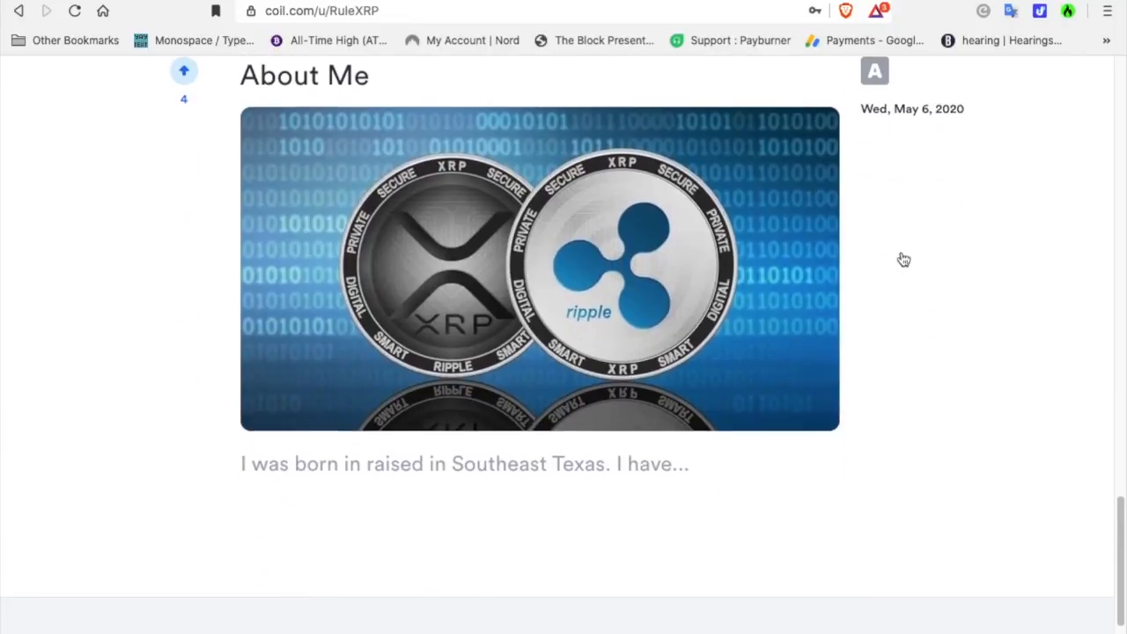
scroll("down", 3)
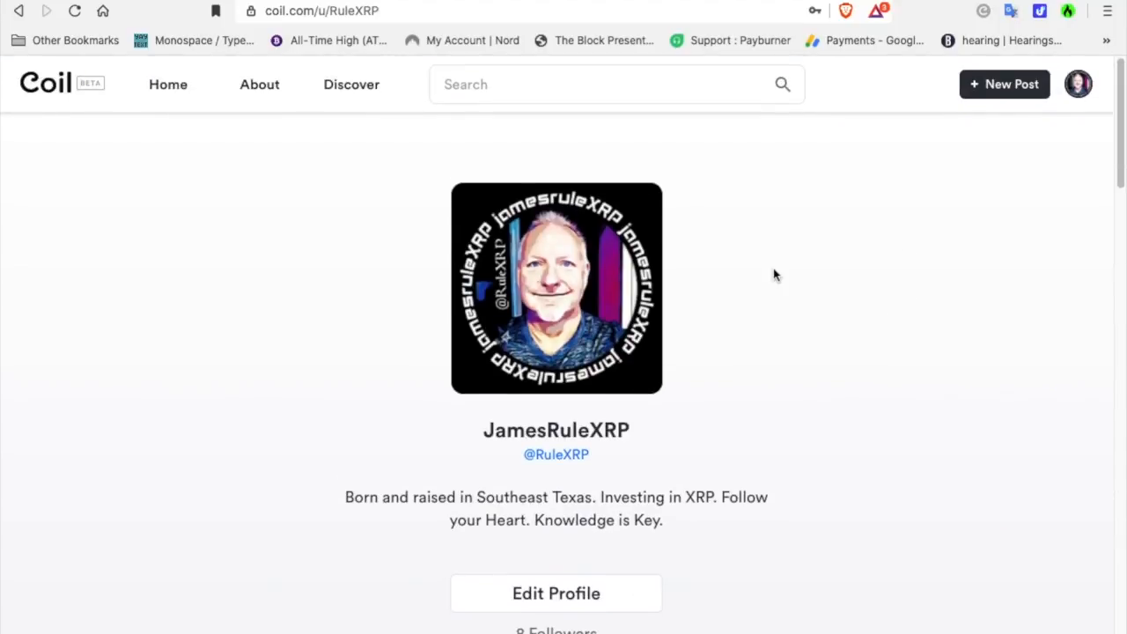
mouse_move(775, 157)
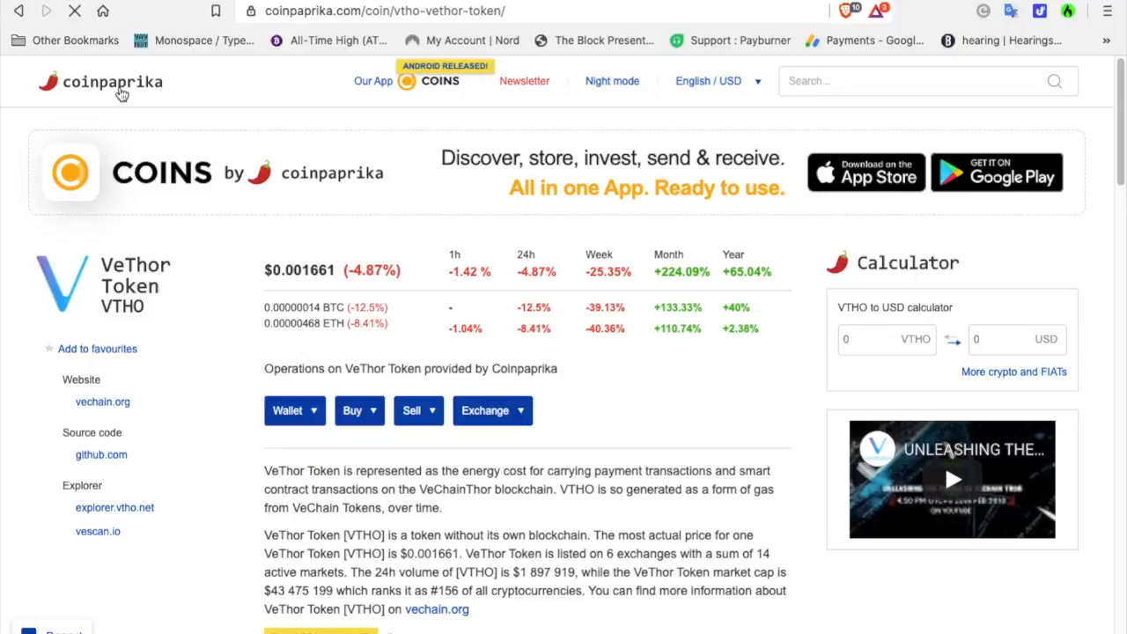
Step: Go to the CoinPaprika homepage and look over the Top 100 Cryptocurrencies table
left_click(112, 82)
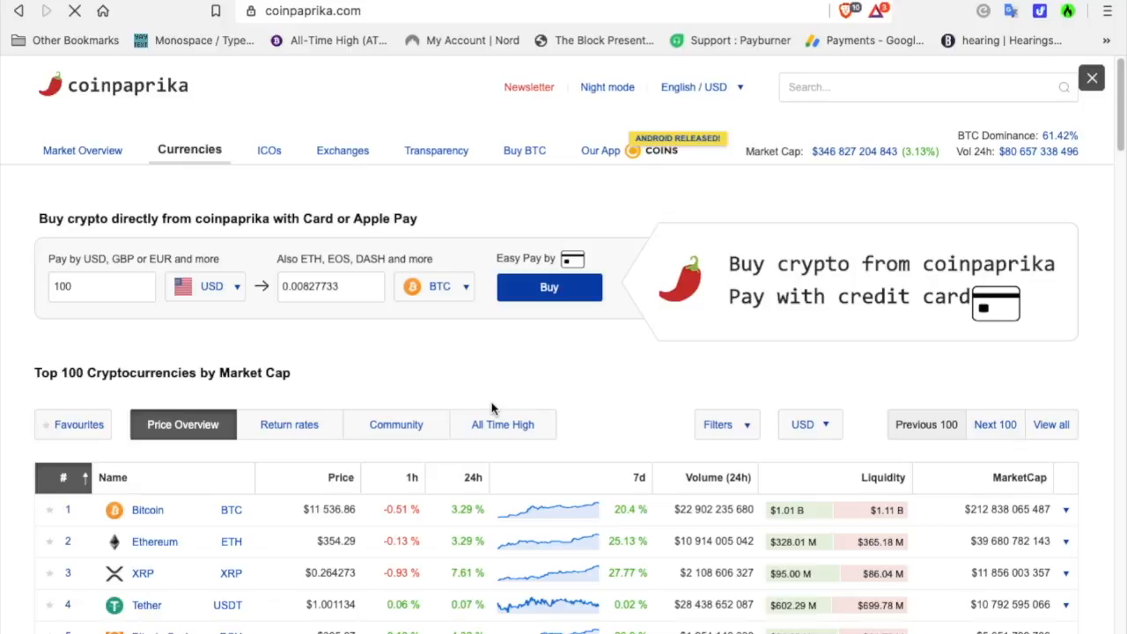
scroll("down", 3)
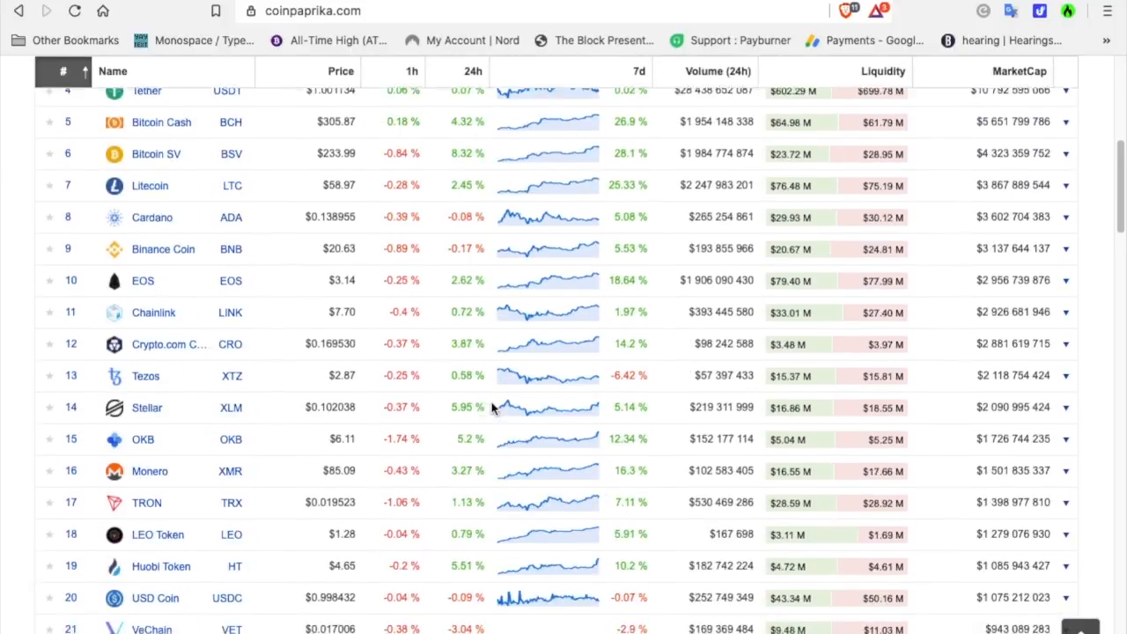
scroll("up", 3)
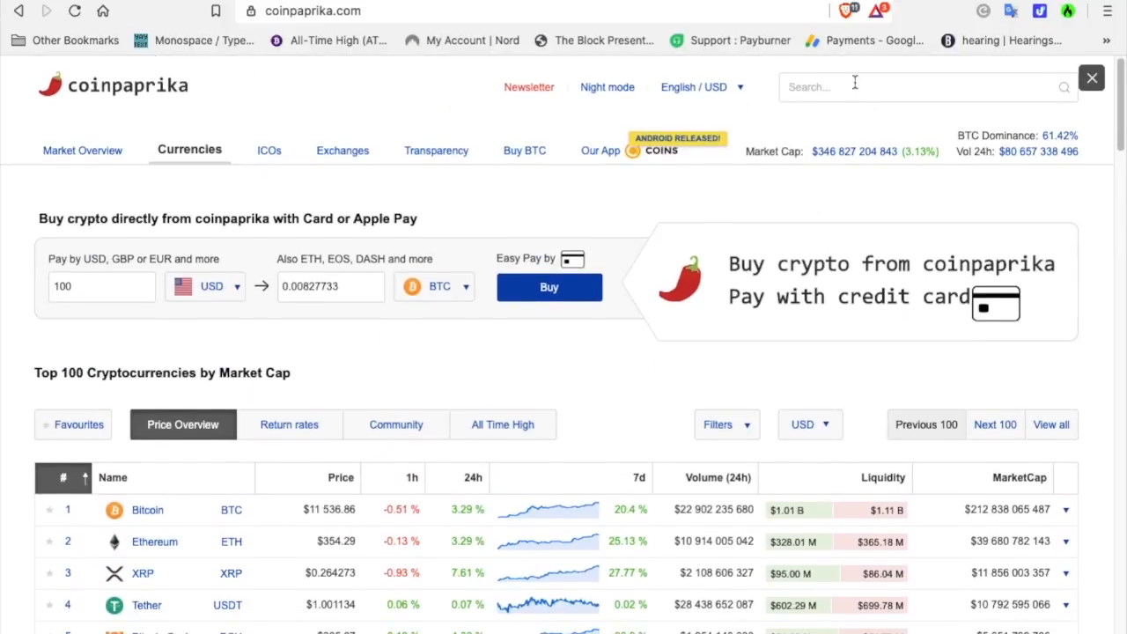